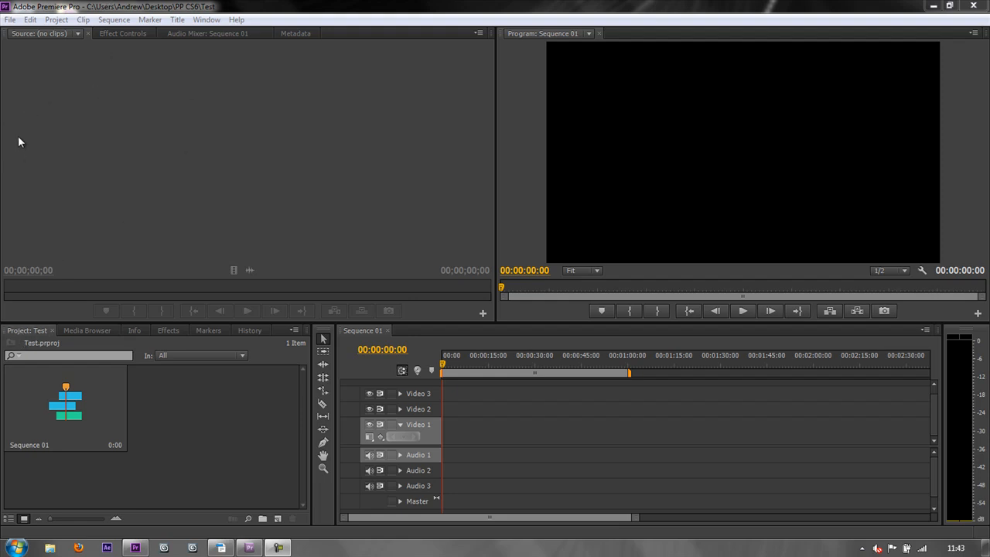
{"action": "mouse_move", "coordinate": [243, 439]}
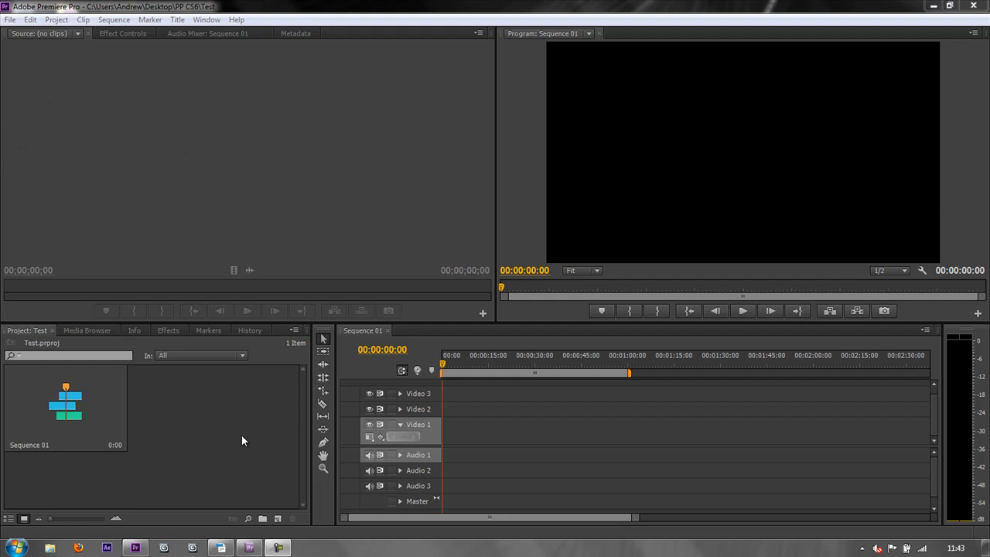
{"action": "mouse_move", "coordinate": [217, 526]}
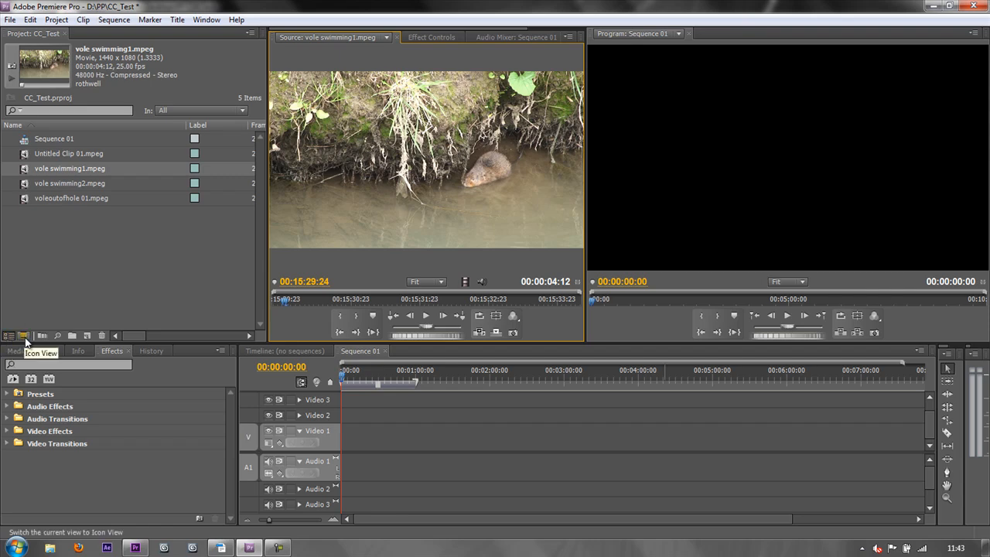
Step: Show project clips as thumbnails, select Untitled Clip 01, then go back to the Test project
{"action": "left_click", "coordinate": [23, 334]}
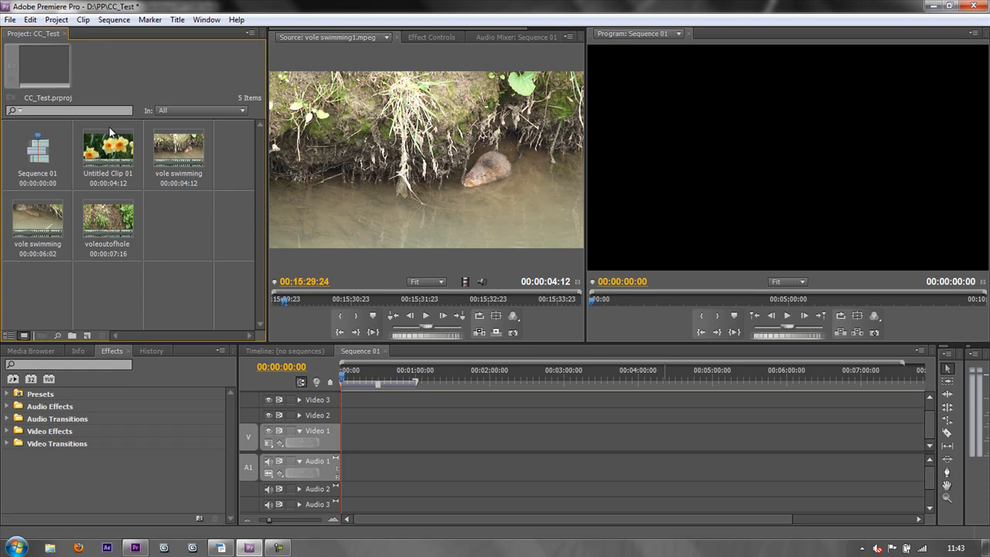
{"action": "left_click", "coordinate": [108, 147]}
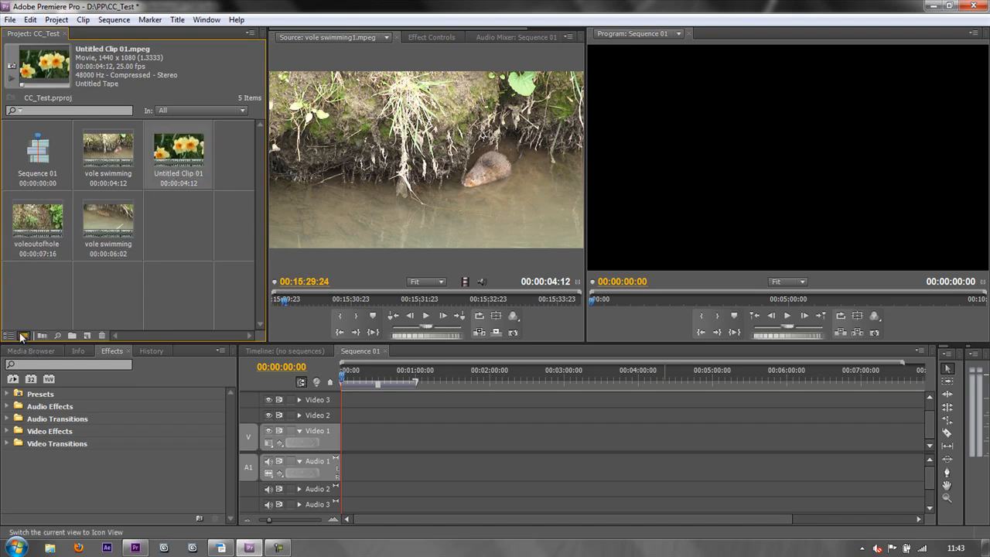
{"action": "left_click", "coordinate": [10, 334]}
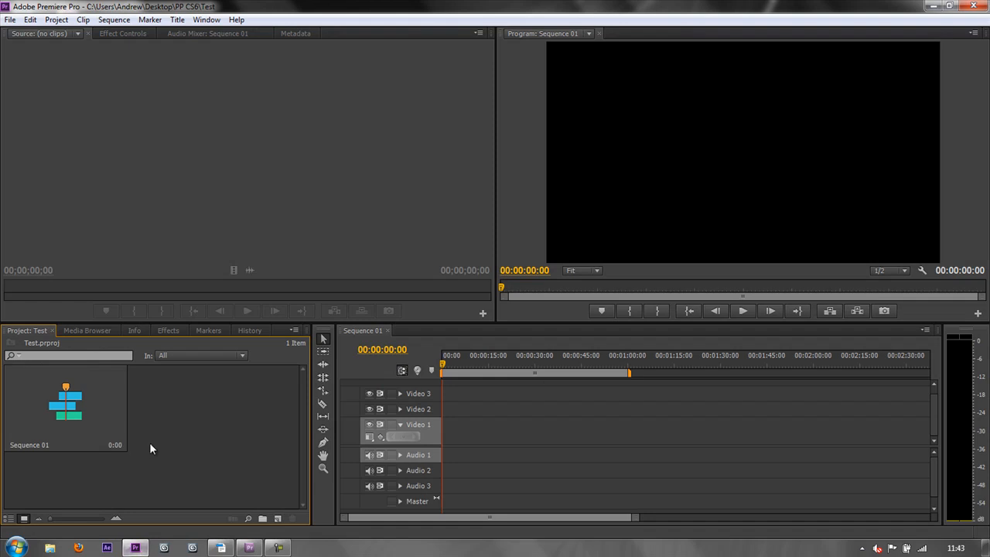
{"action": "left_click", "coordinate": [9, 518]}
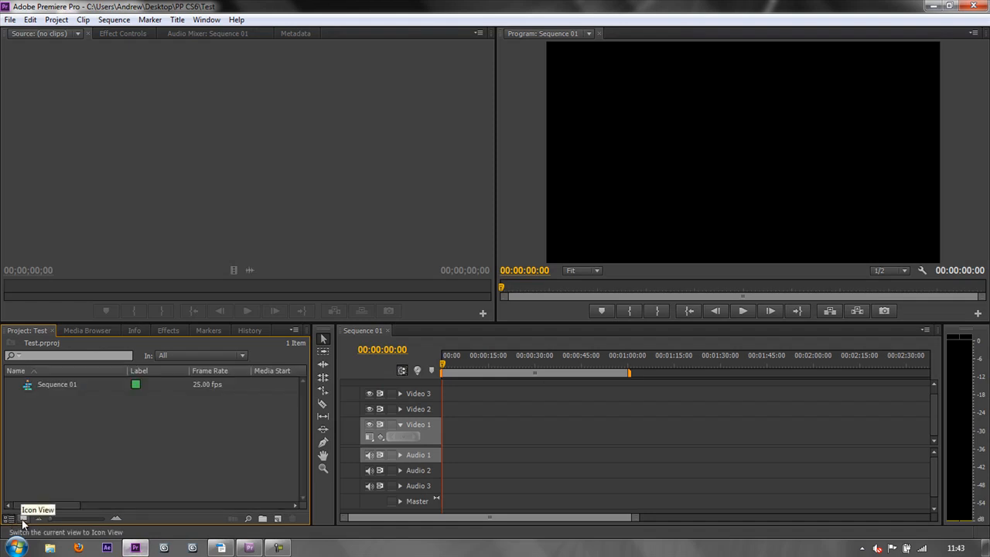
{"action": "left_click", "coordinate": [9, 518]}
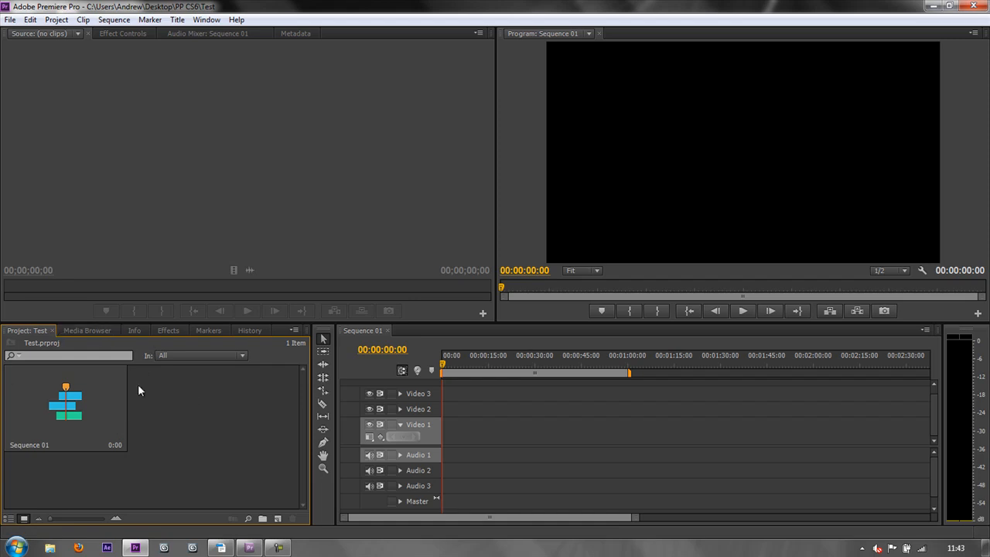
{"action": "mouse_move", "coordinate": [127, 408]}
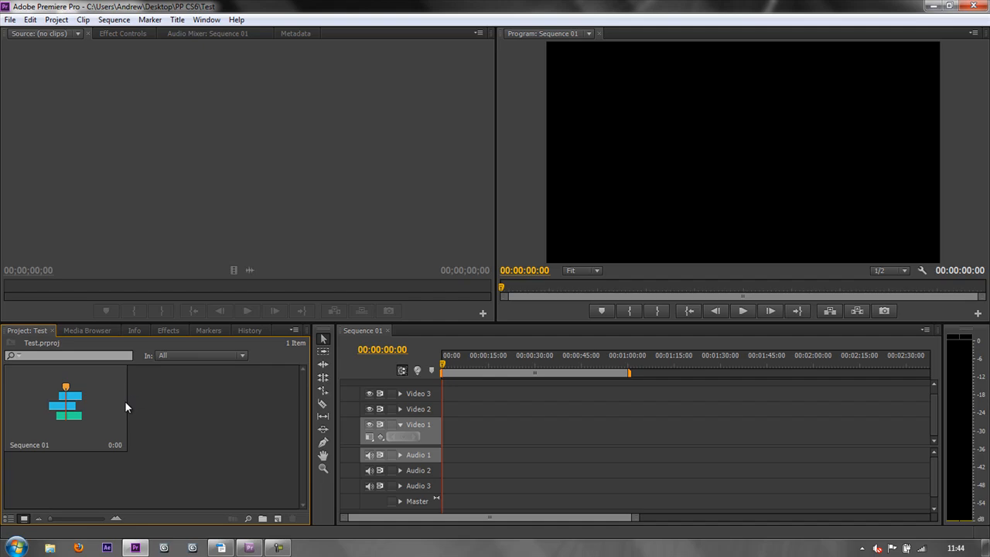
{"action": "mouse_move", "coordinate": [303, 346]}
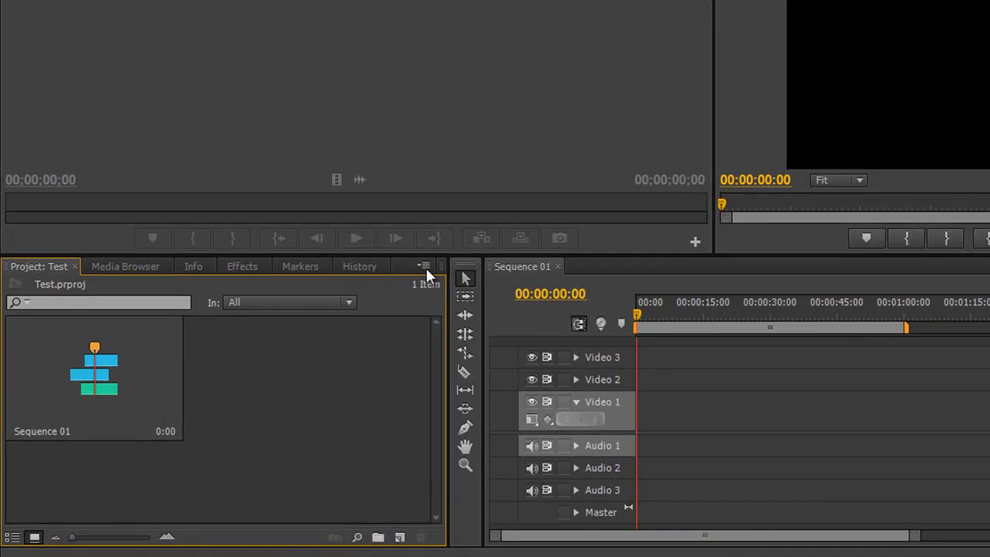
{"action": "left_click", "coordinate": [423, 266]}
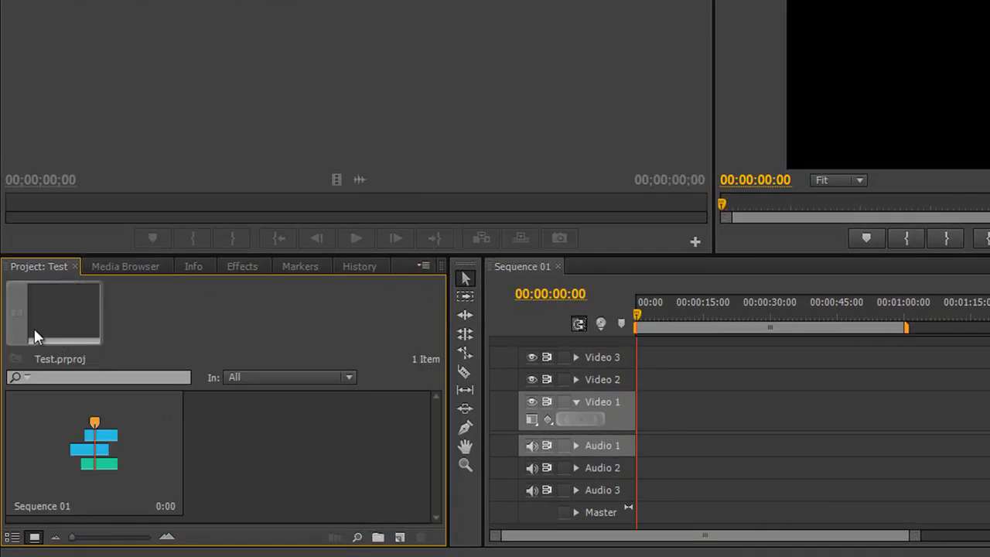
{"action": "mouse_move", "coordinate": [77, 310]}
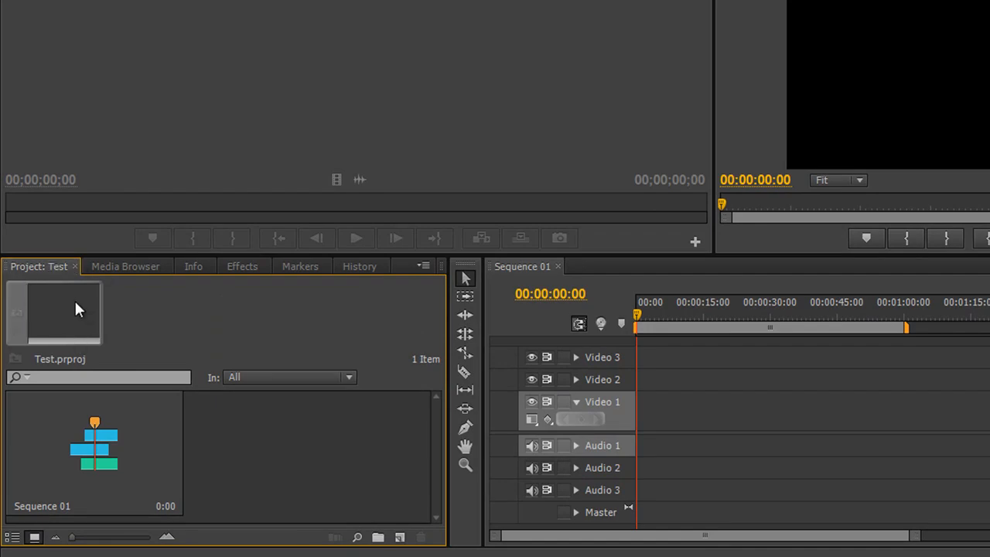
{"action": "mouse_move", "coordinate": [168, 350]}
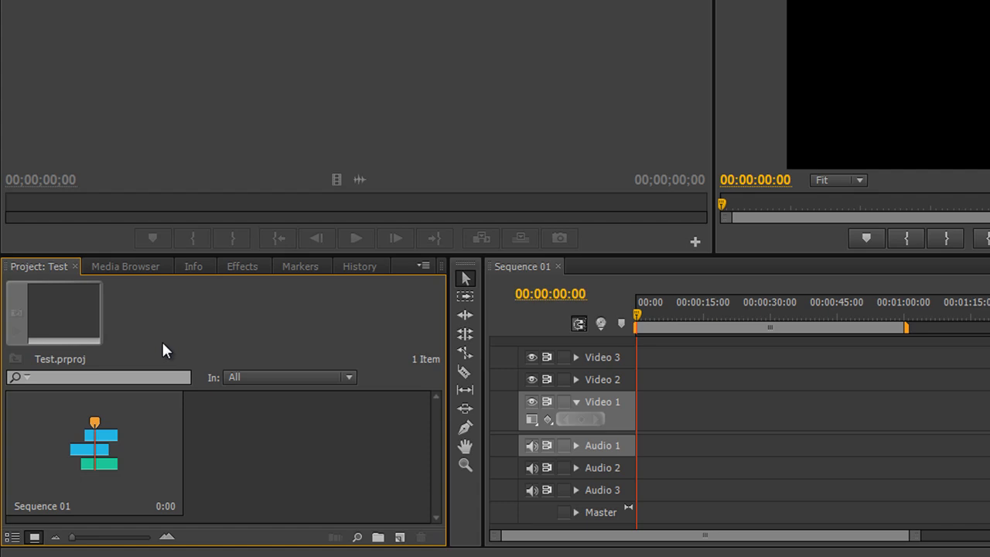
{"action": "mouse_move", "coordinate": [49, 331]}
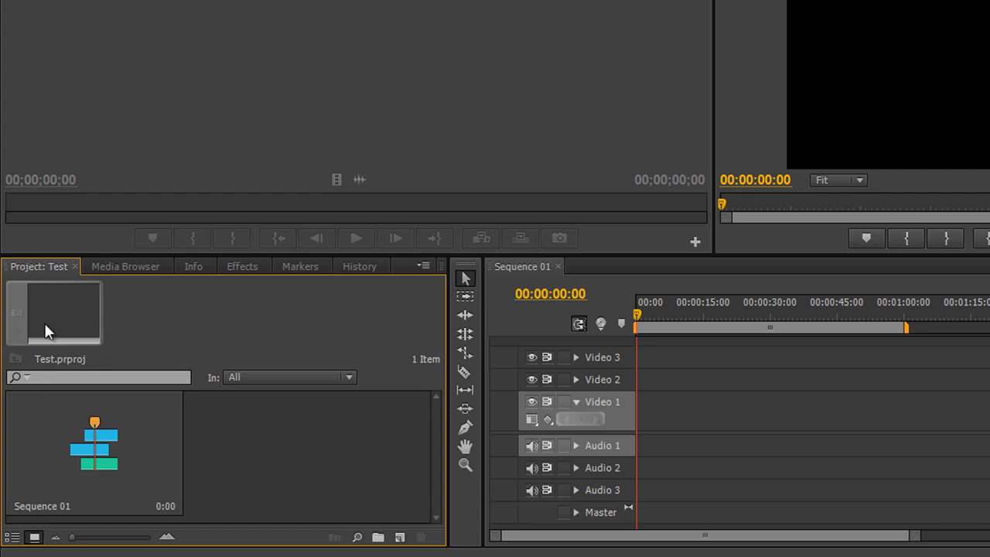
{"action": "mouse_move", "coordinate": [421, 282]}
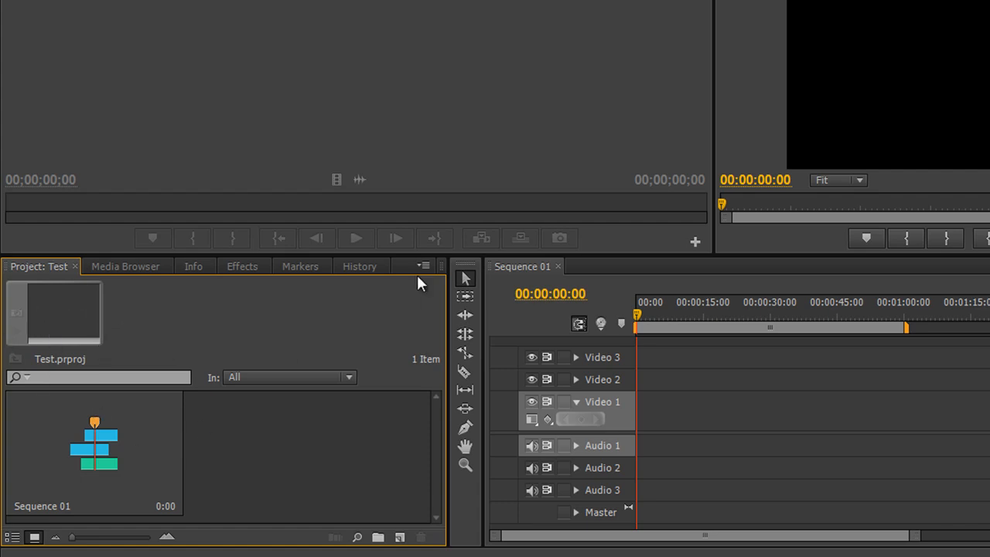
{"action": "left_click", "coordinate": [424, 266]}
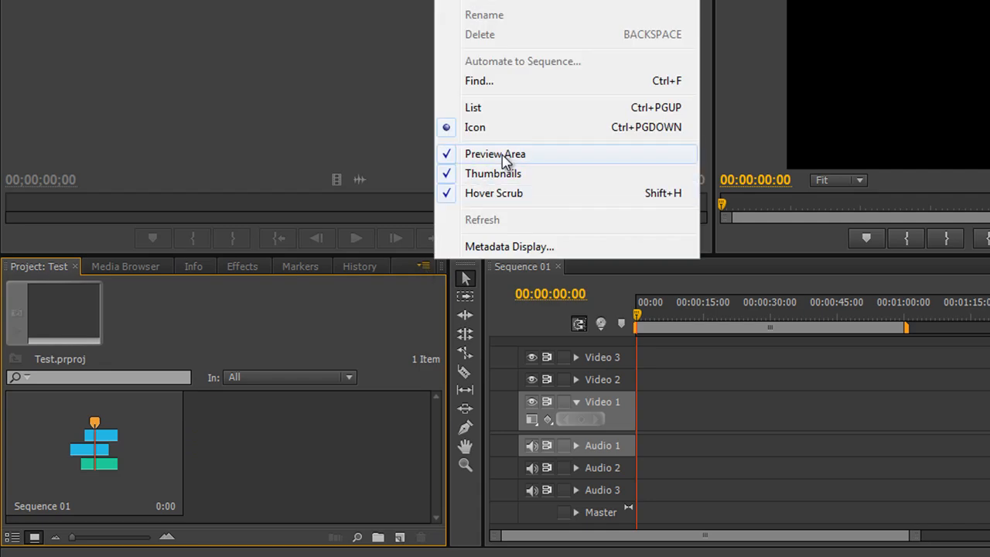
{"action": "left_click", "coordinate": [495, 153]}
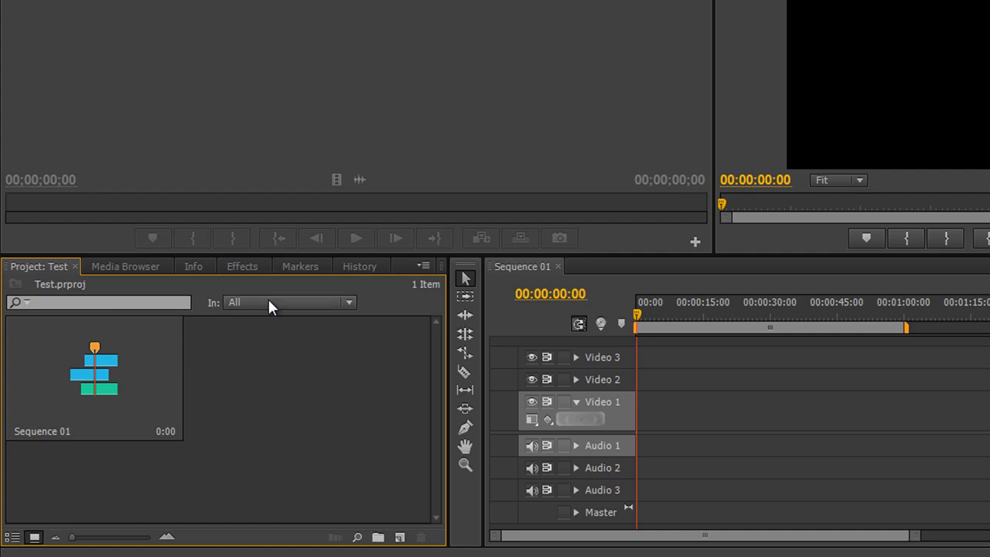
{"action": "mouse_move", "coordinate": [302, 368]}
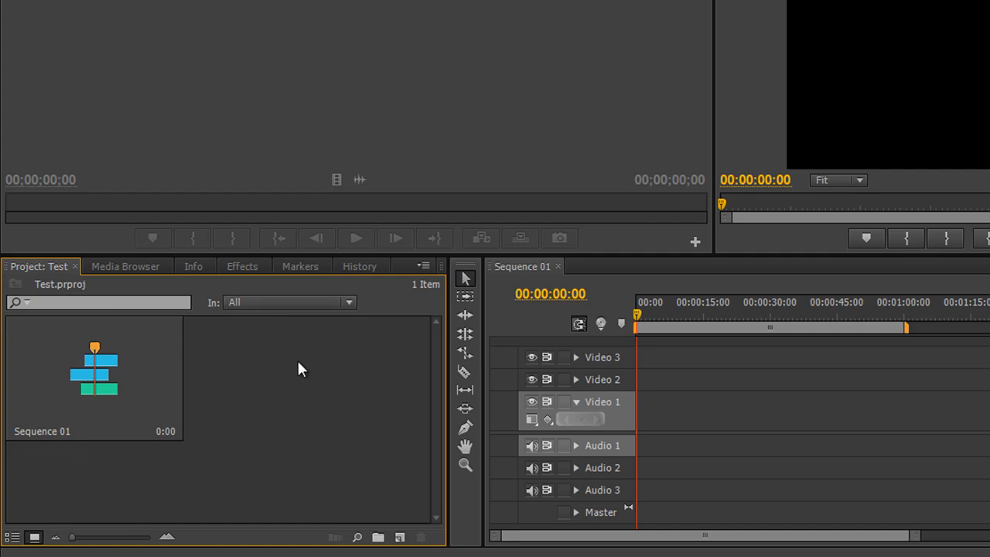
{"action": "mouse_move", "coordinate": [301, 373]}
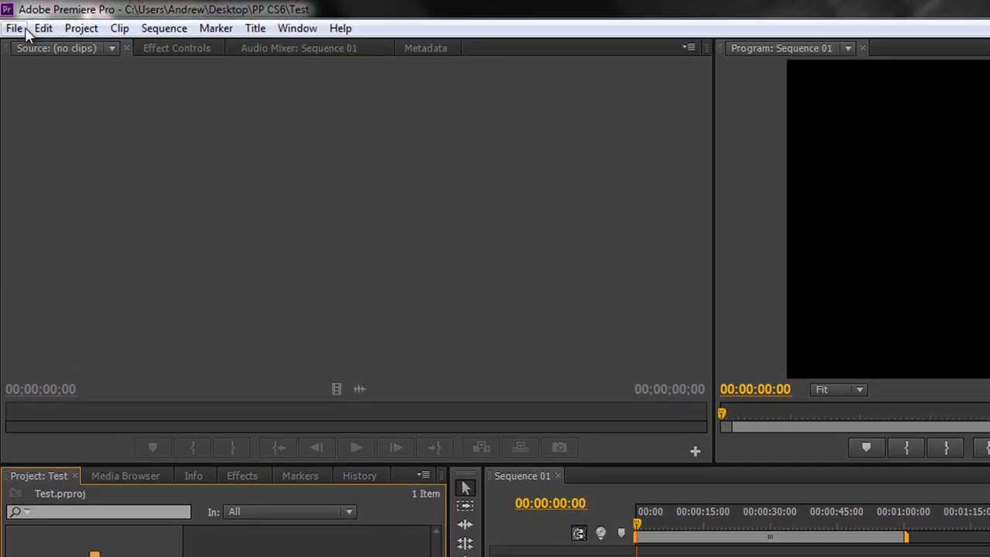
{"action": "mouse_move", "coordinate": [28, 34]}
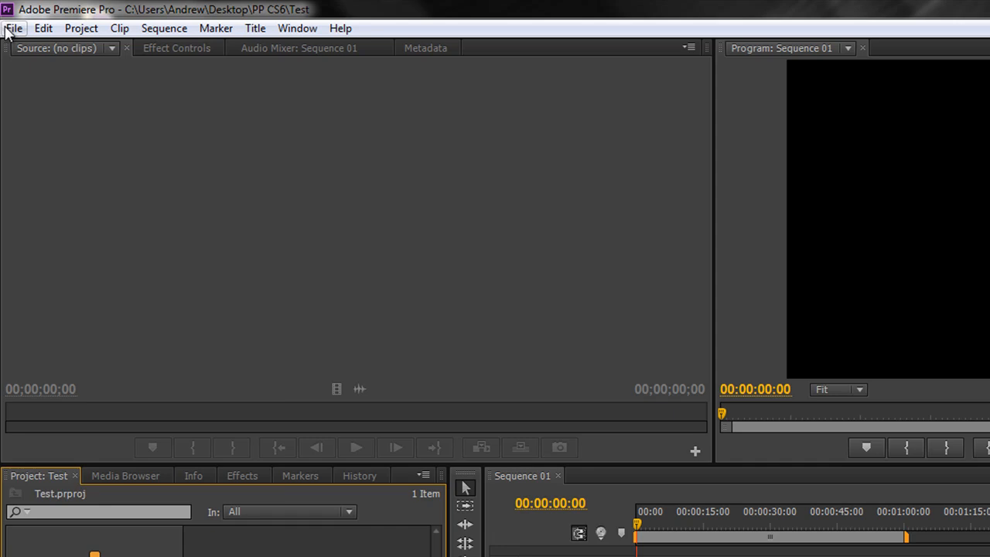
Step: Bring up the File menu to reach the Import command
{"action": "left_click", "coordinate": [13, 28]}
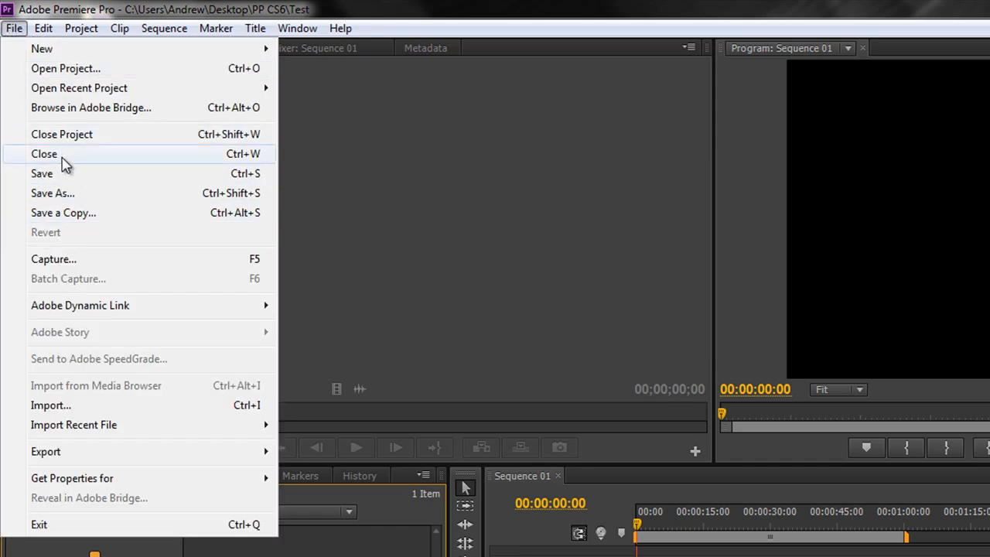
{"action": "mouse_move", "coordinate": [64, 418]}
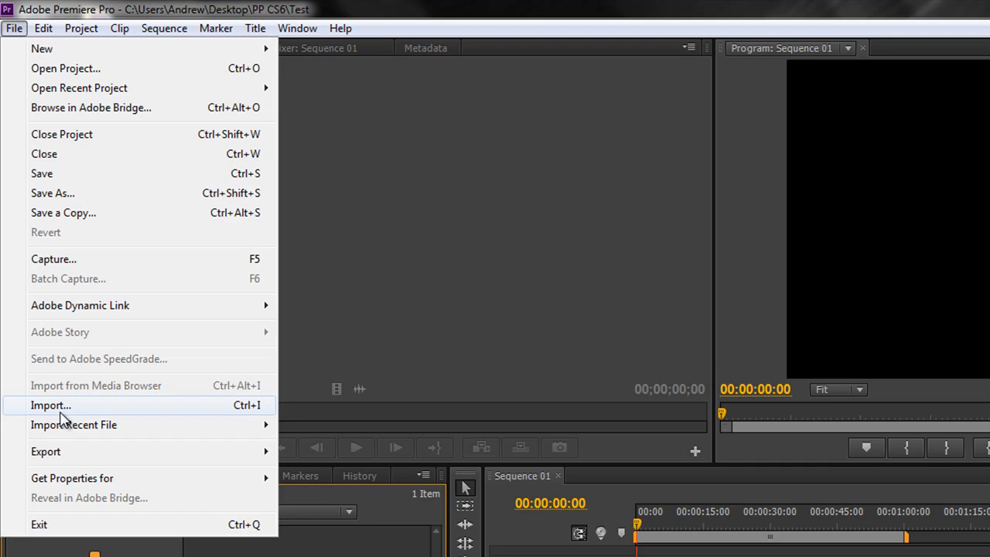
{"action": "mouse_move", "coordinate": [255, 418]}
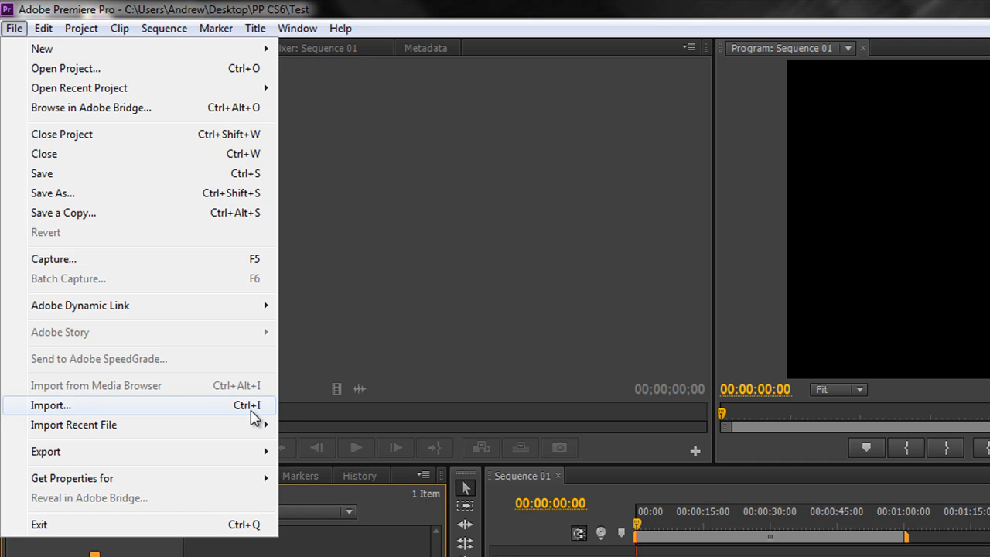
{"action": "mouse_move", "coordinate": [224, 184]}
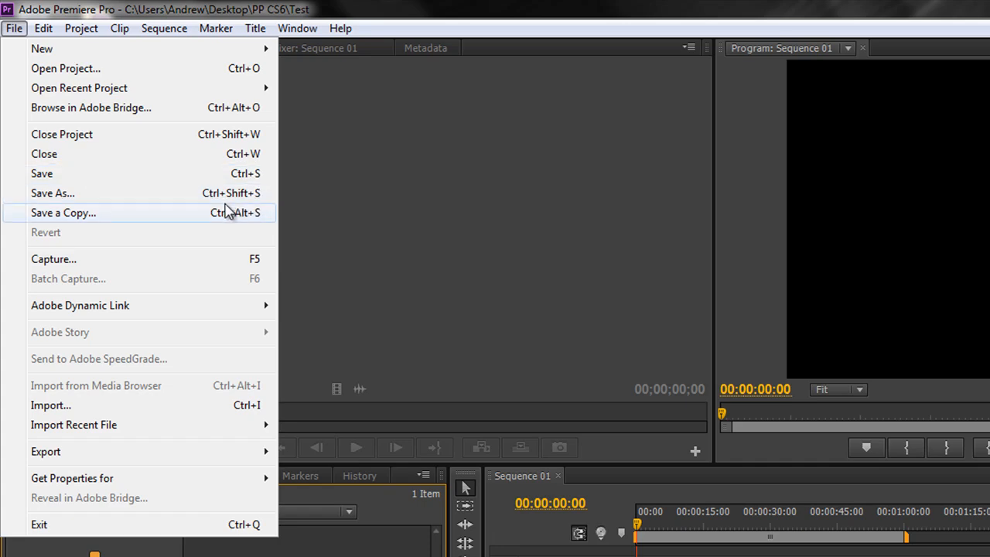
{"action": "mouse_move", "coordinate": [42, 174]}
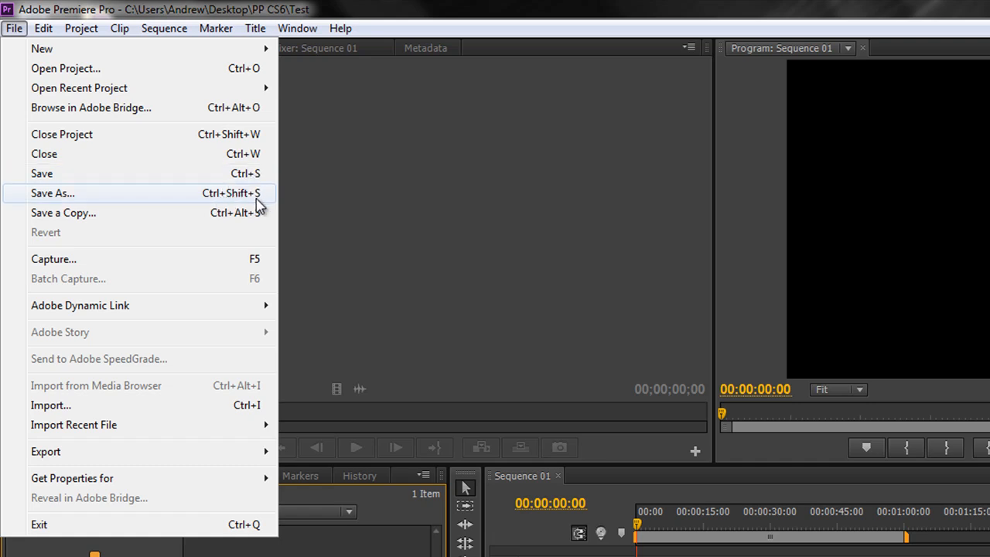
{"action": "mouse_move", "coordinate": [50, 406]}
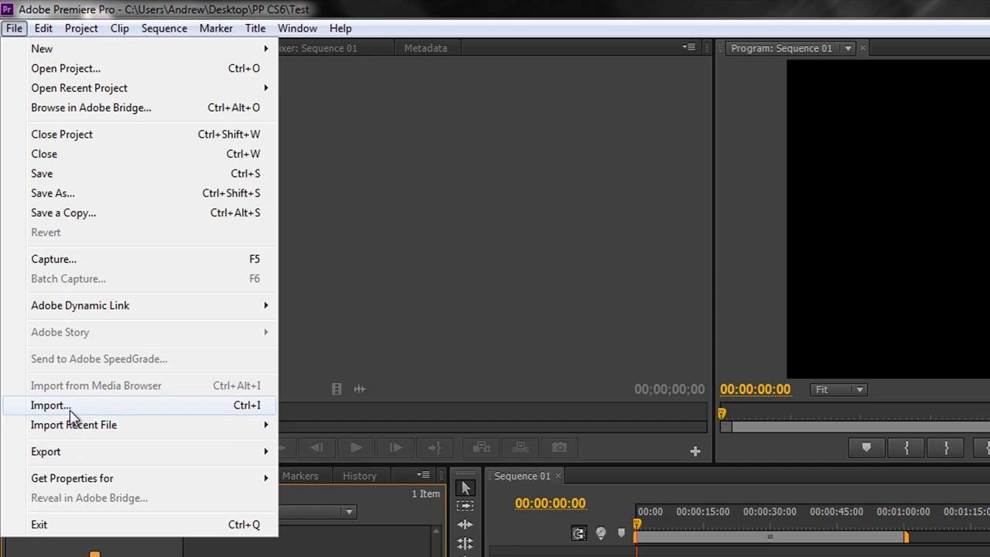
{"action": "mouse_move", "coordinate": [248, 418]}
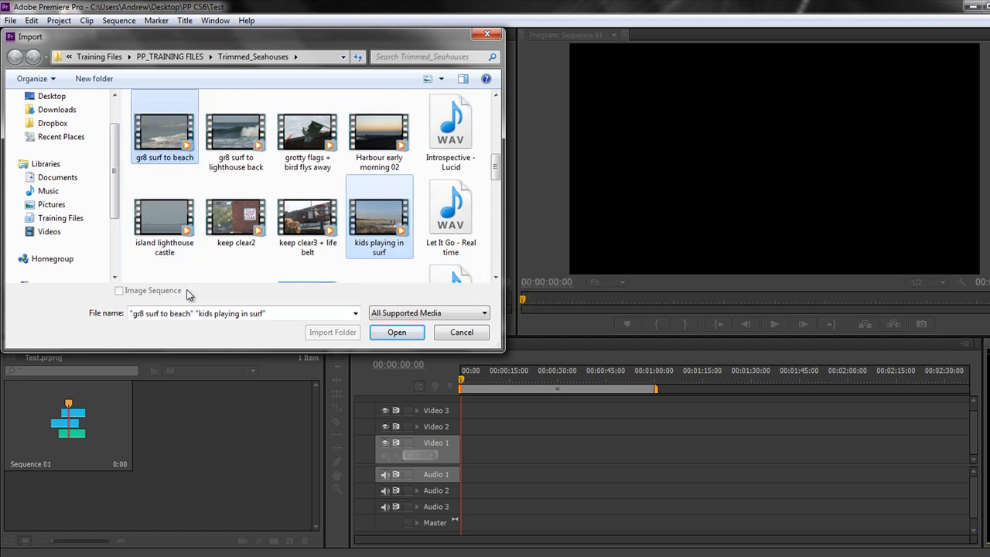
Step: Import the boat into harbour and kids playing in surf clips from the Trimmed_Seahouses folder
{"action": "left_click", "coordinate": [306, 131]}
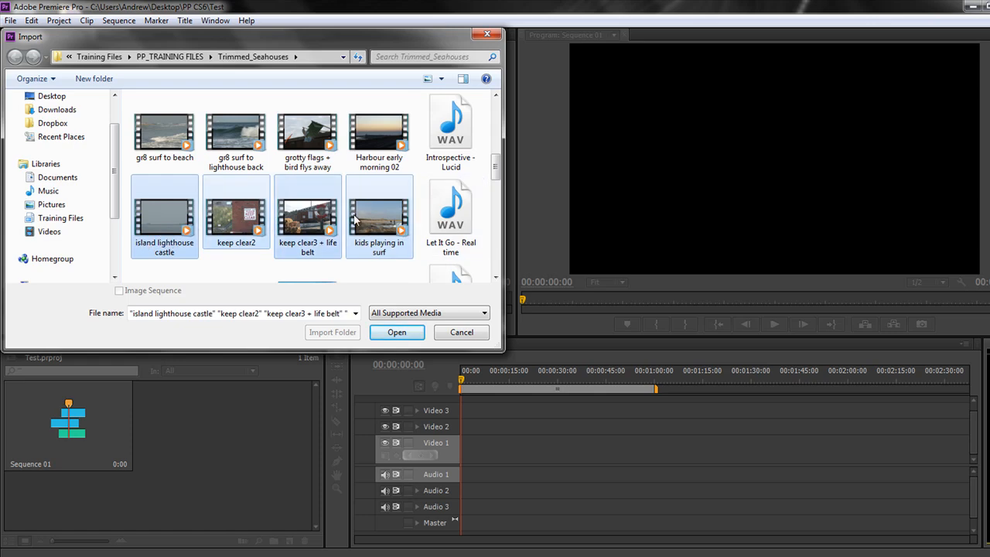
{"action": "mouse_move", "coordinate": [178, 350]}
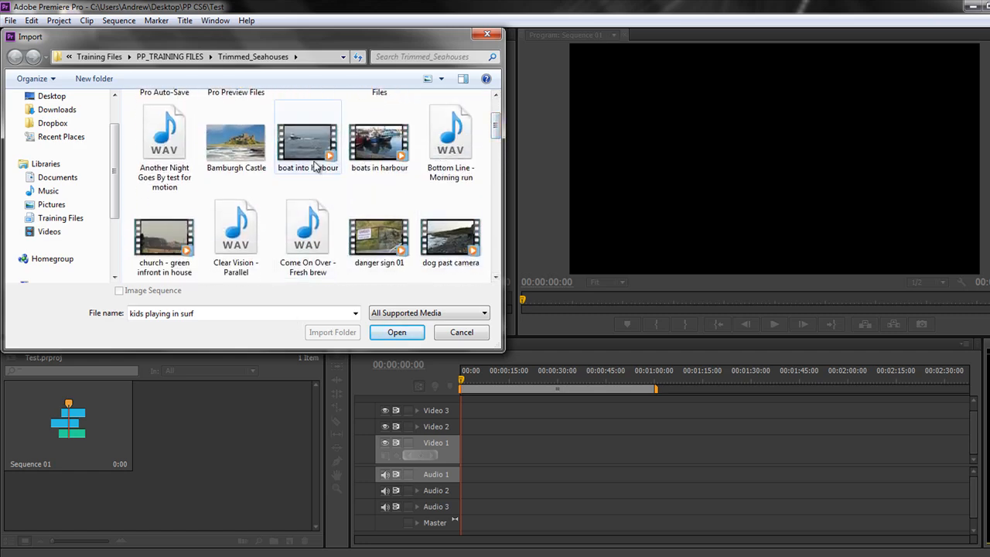
{"action": "left_click", "coordinate": [306, 137]}
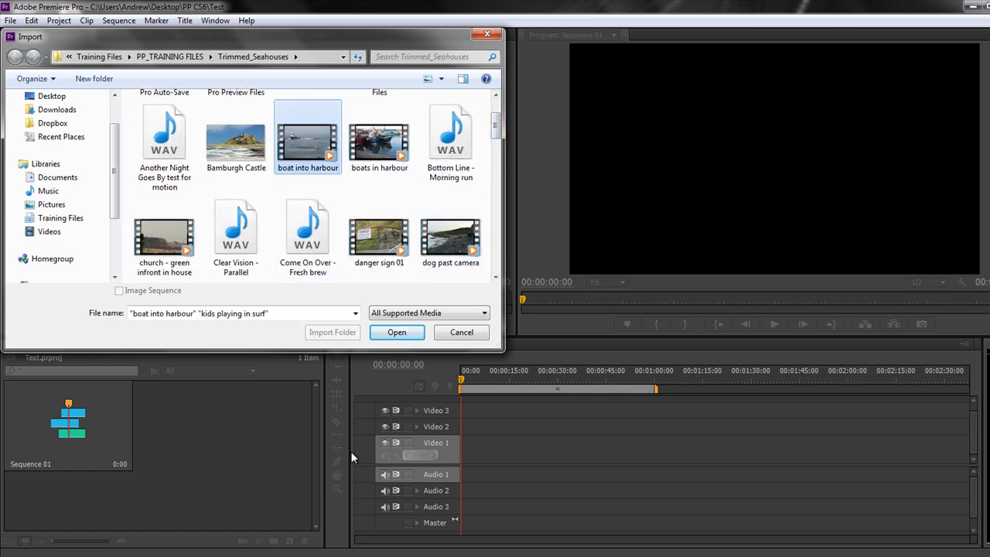
{"action": "left_click", "coordinate": [396, 331]}
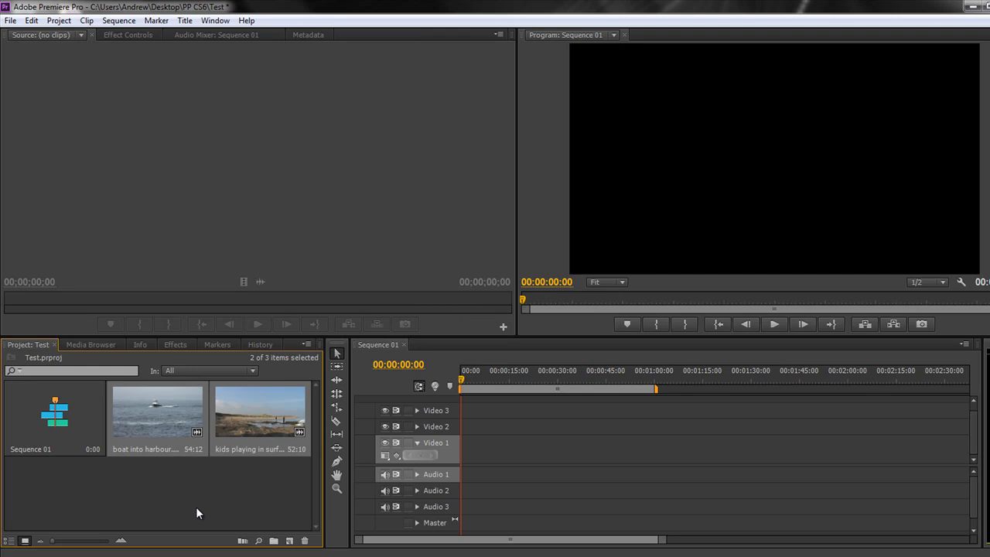
{"action": "mouse_move", "coordinate": [184, 492]}
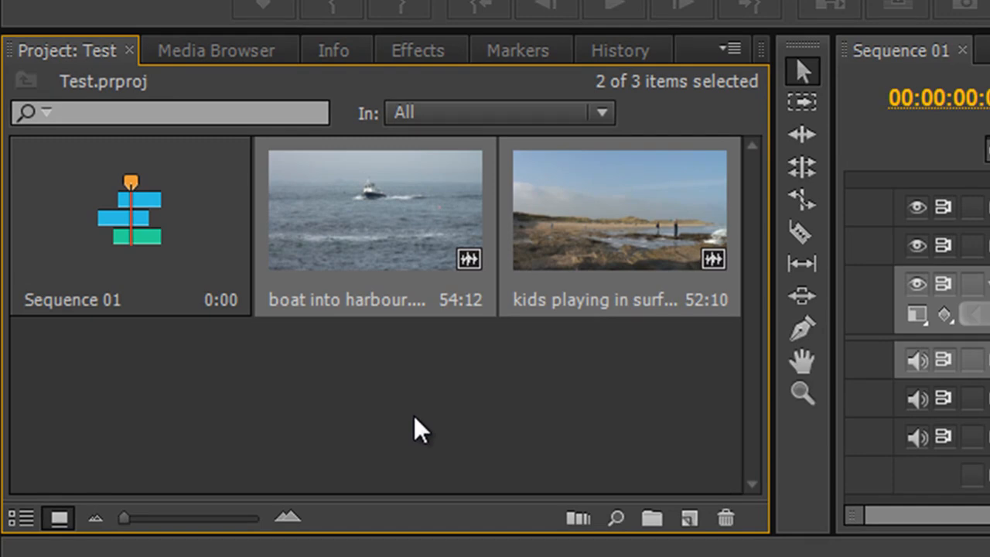
{"action": "mouse_move", "coordinate": [21, 516]}
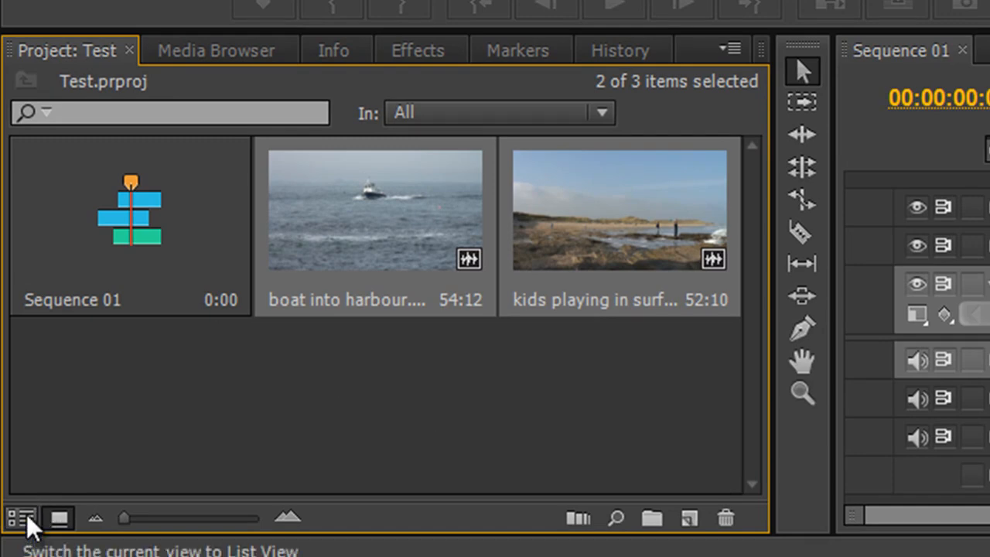
{"action": "left_click", "coordinate": [22, 517]}
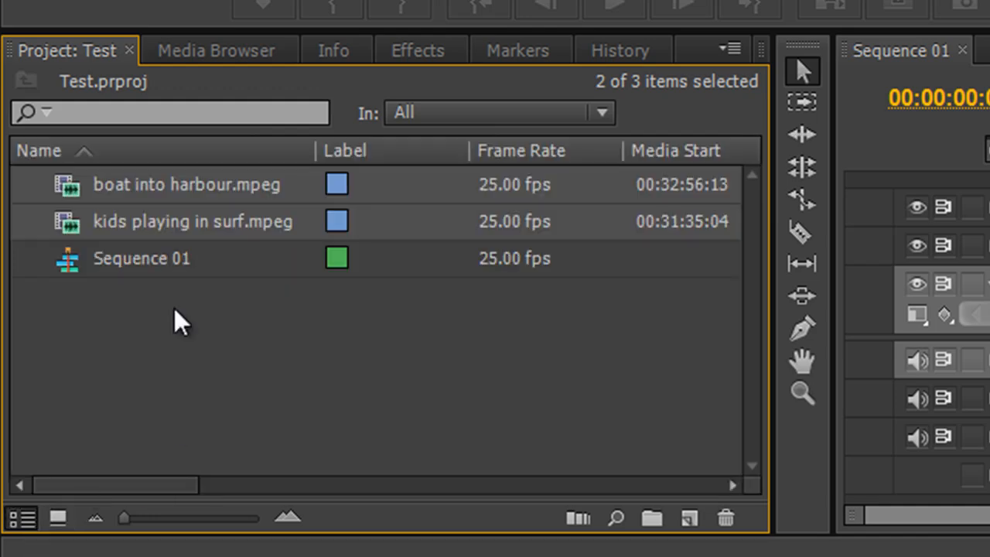
{"action": "left_click", "coordinate": [186, 184]}
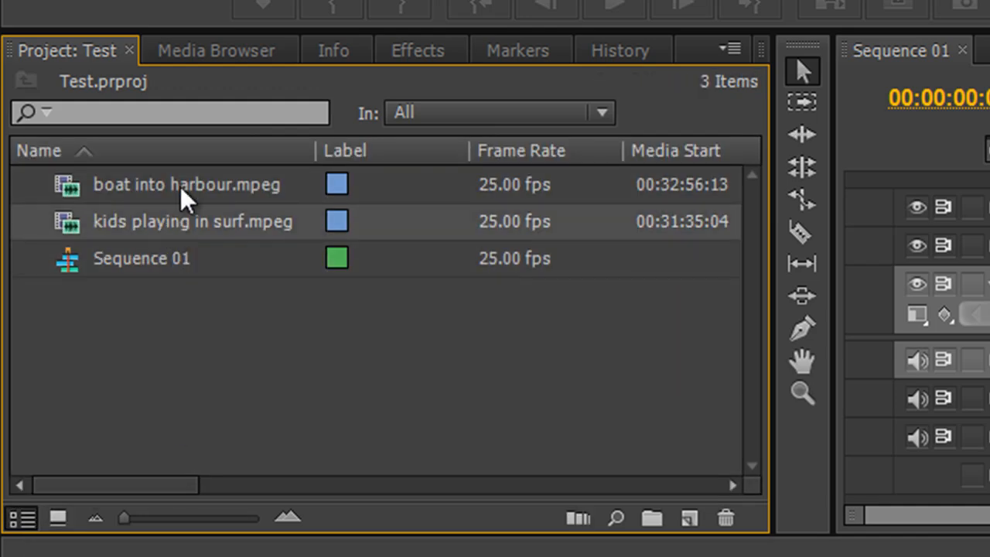
{"action": "mouse_move", "coordinate": [59, 519]}
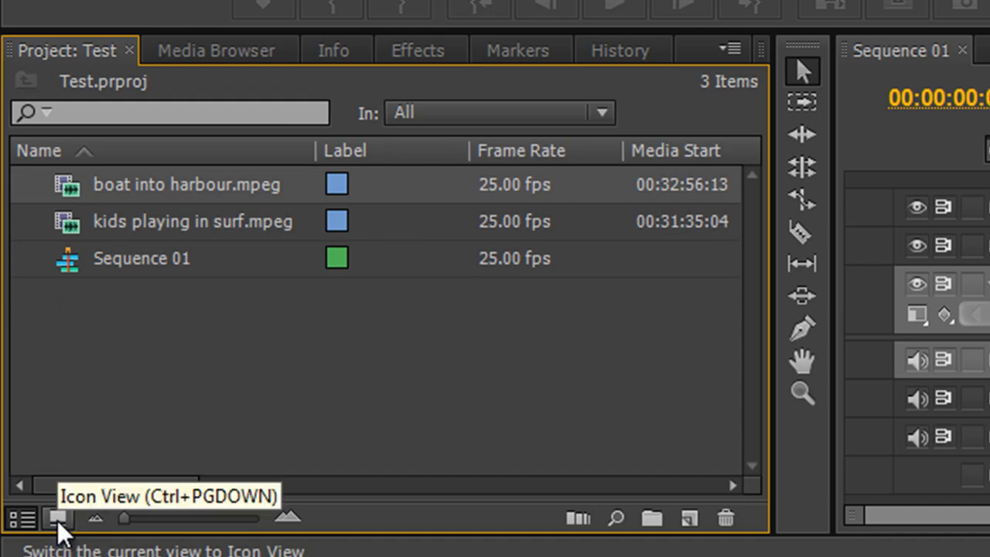
{"action": "left_click", "coordinate": [57, 517]}
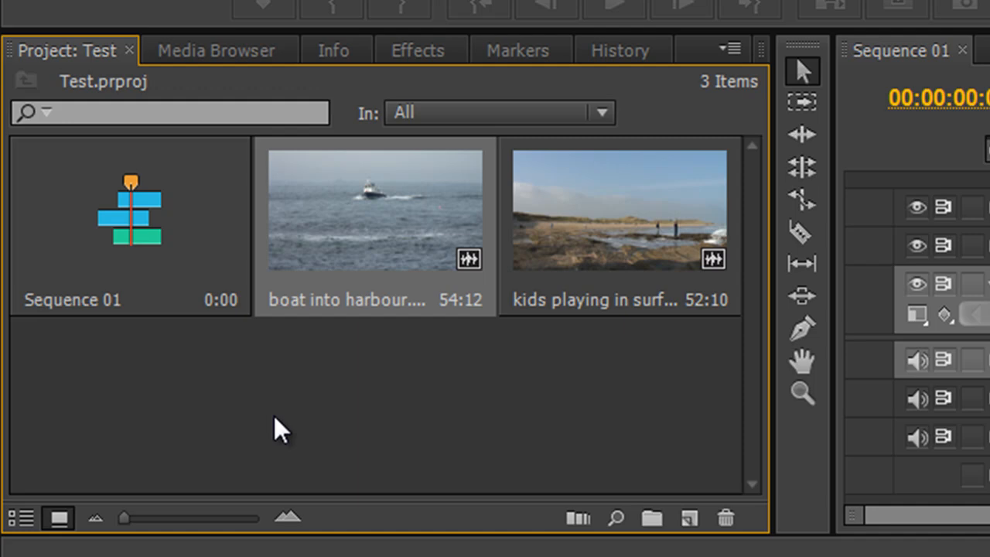
{"action": "mouse_move", "coordinate": [310, 235]}
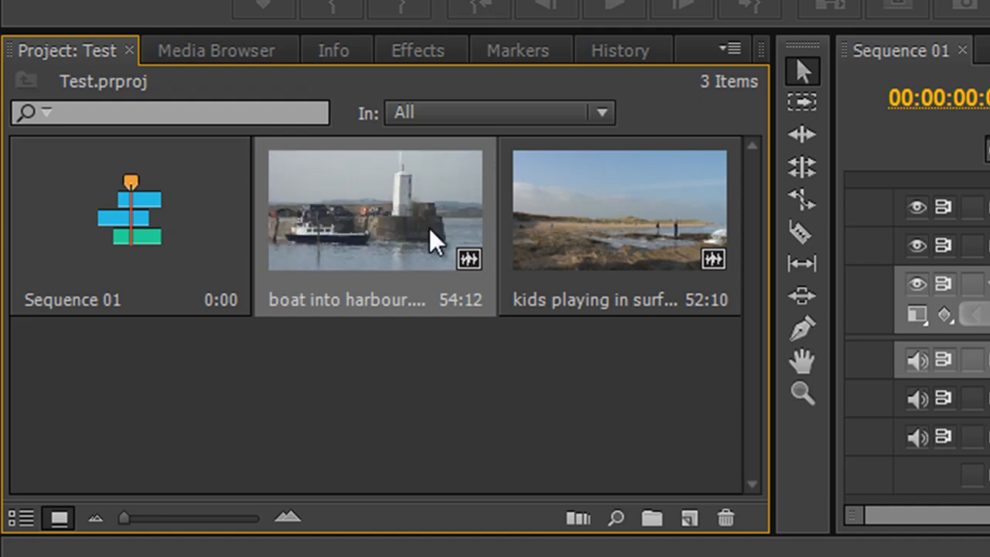
{"action": "mouse_move", "coordinate": [418, 236]}
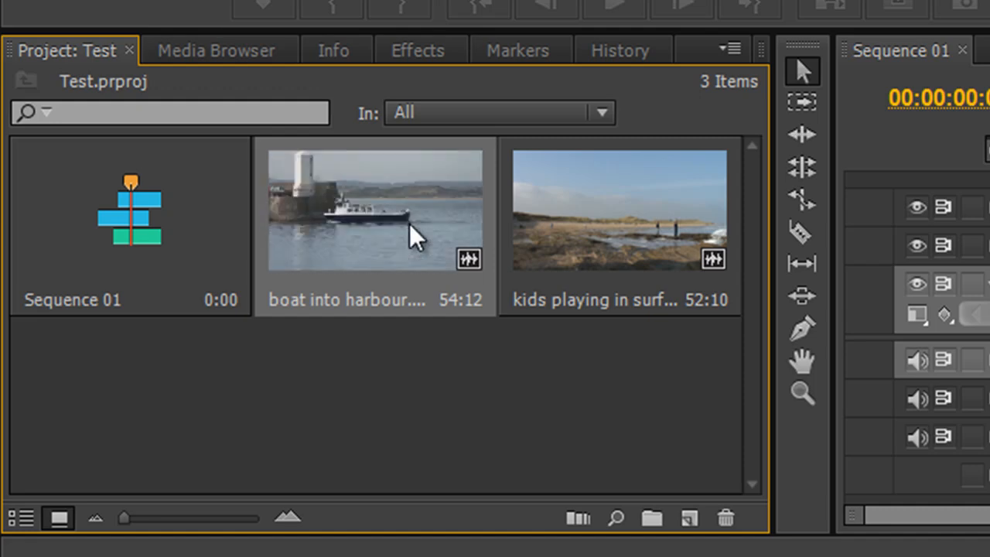
{"action": "mouse_move", "coordinate": [363, 229]}
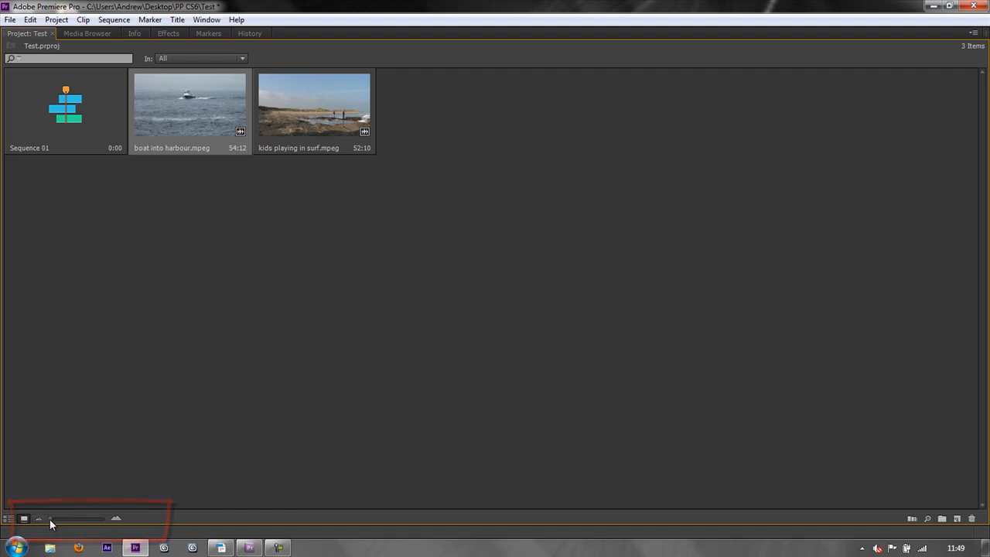
Step: Enlarge the clip thumbnails and set the boat clip's out point
{"action": "left_click_drag", "start_coordinate": [49, 518], "coordinate": [100, 518]}
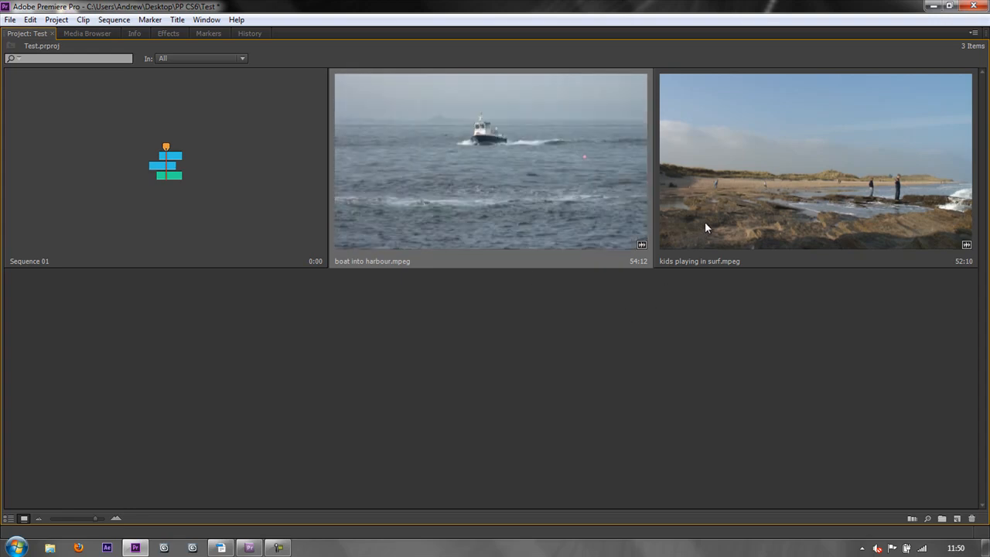
{"action": "mouse_move", "coordinate": [915, 225]}
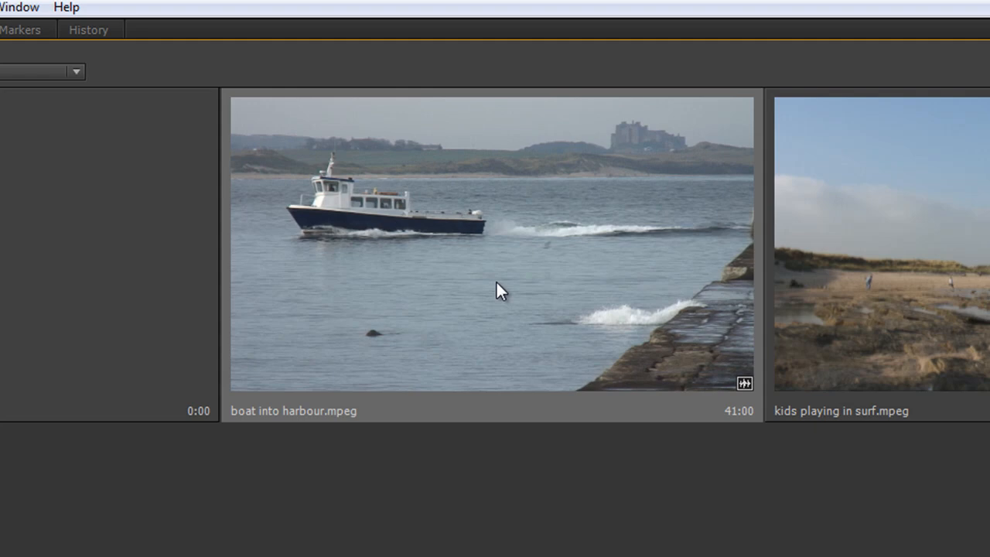
{"action": "key", "text": "o"}
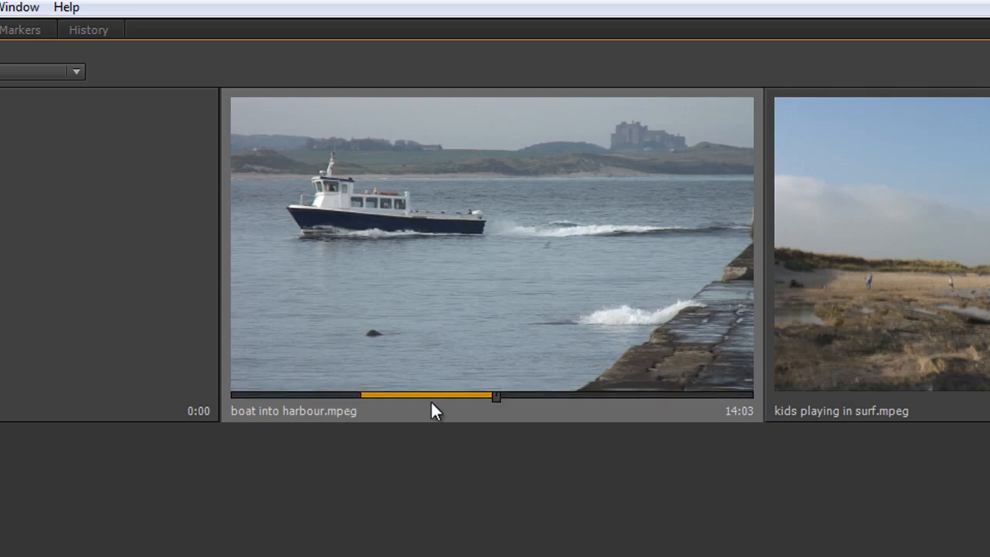
Step: Hover-scrub through the boat clip's marked section to preview its start and end frames
{"action": "left_click_drag", "start_coordinate": [496, 396], "coordinate": [300, 396]}
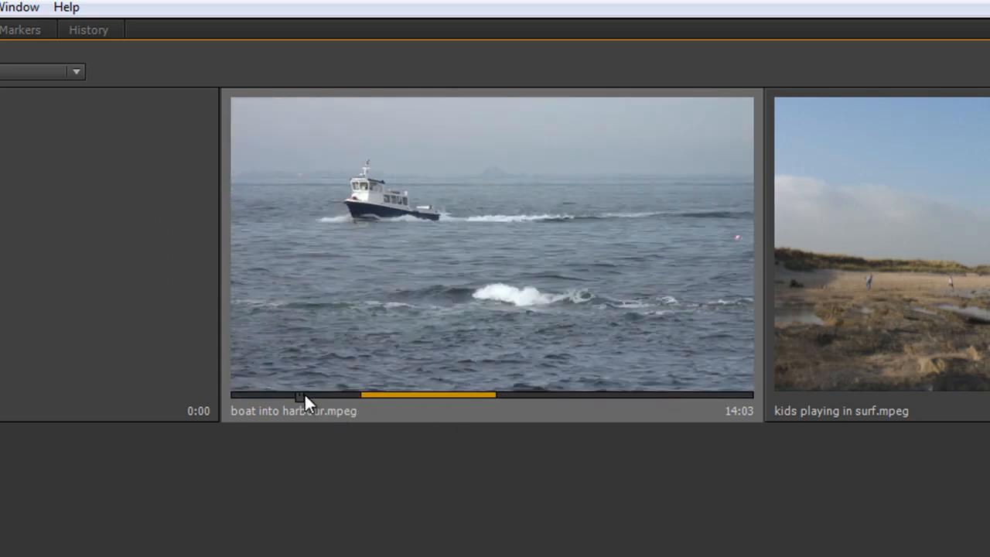
{"action": "left_click_drag", "start_coordinate": [302, 396], "coordinate": [417, 396]}
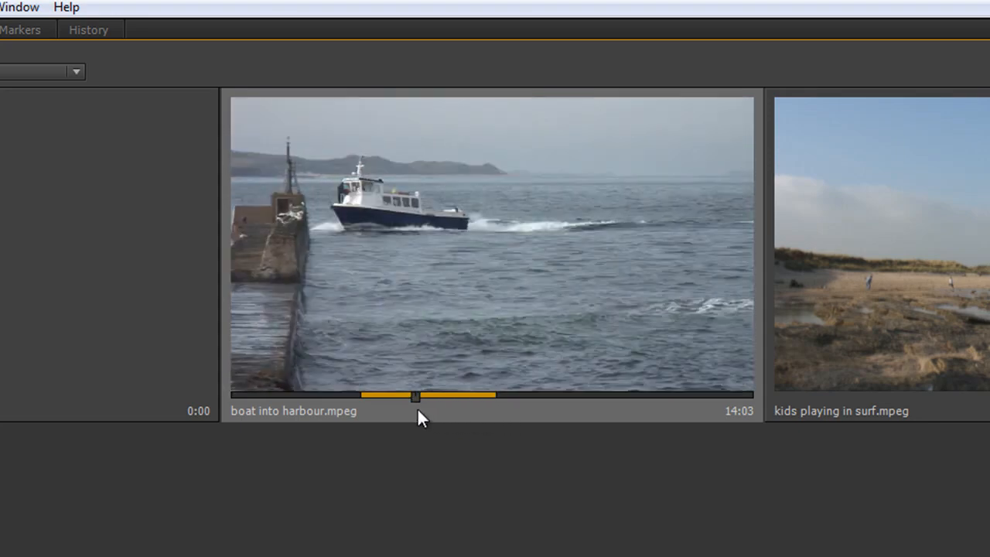
{"action": "left_click_drag", "start_coordinate": [414, 396], "coordinate": [365, 396]}
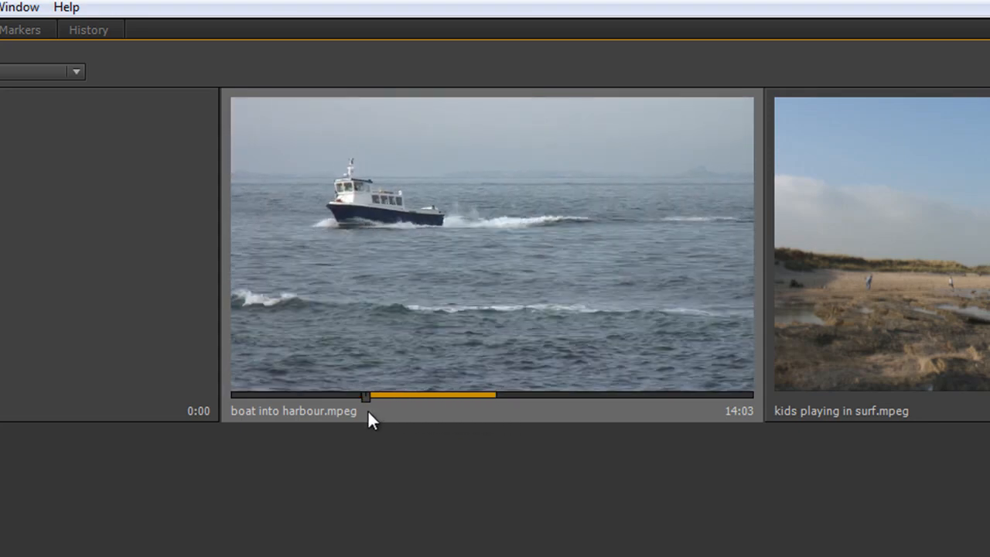
{"action": "left_click_drag", "start_coordinate": [365, 396], "coordinate": [461, 396]}
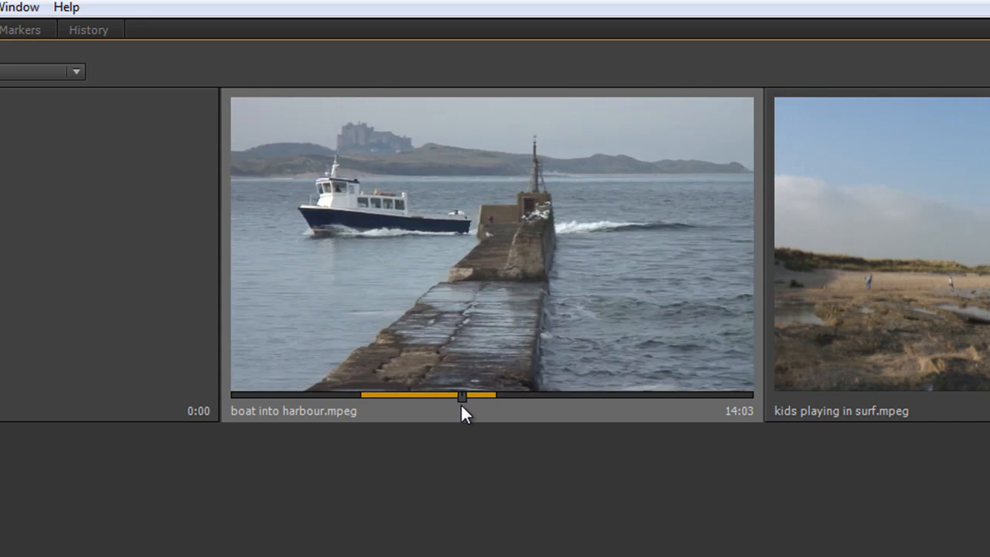
{"action": "left_click_drag", "start_coordinate": [463, 396], "coordinate": [496, 396]}
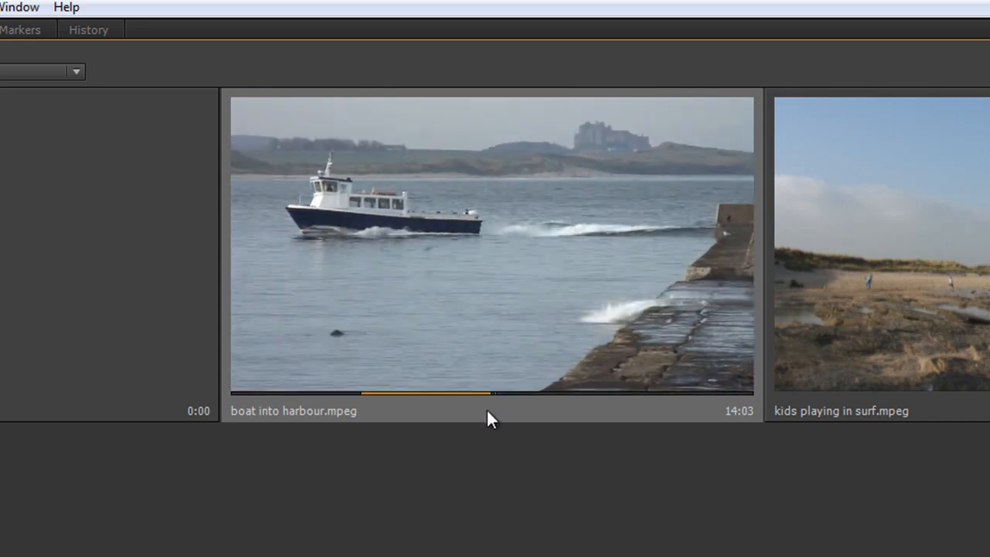
{"action": "left_click_drag", "start_coordinate": [488, 396], "coordinate": [492, 396]}
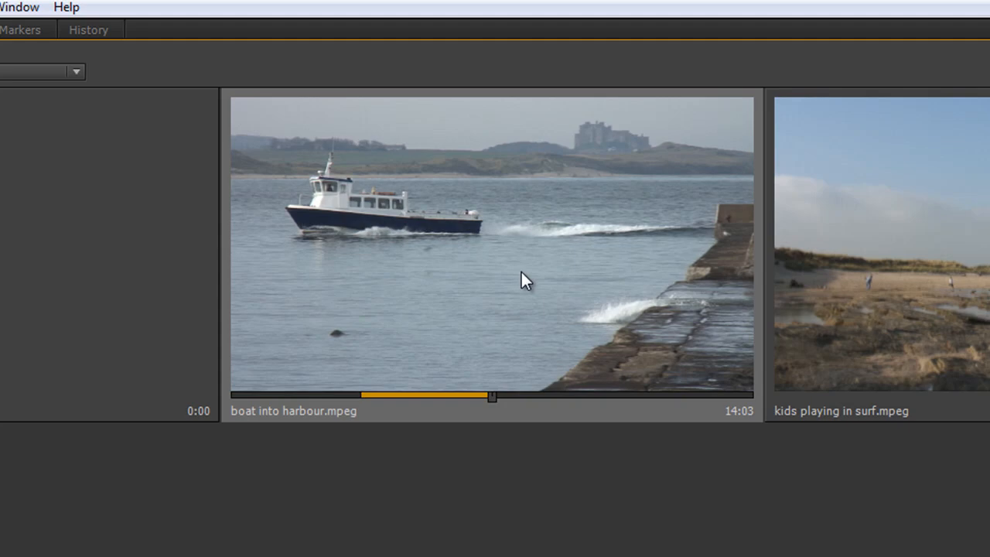
{"action": "left_click_drag", "start_coordinate": [492, 396], "coordinate": [476, 396]}
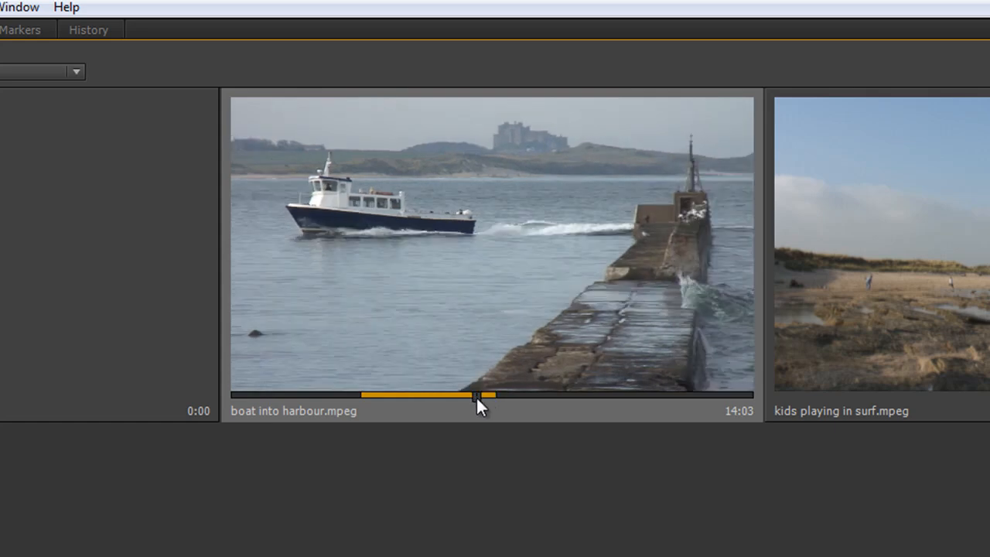
{"action": "left_click_drag", "start_coordinate": [477, 396], "coordinate": [364, 396]}
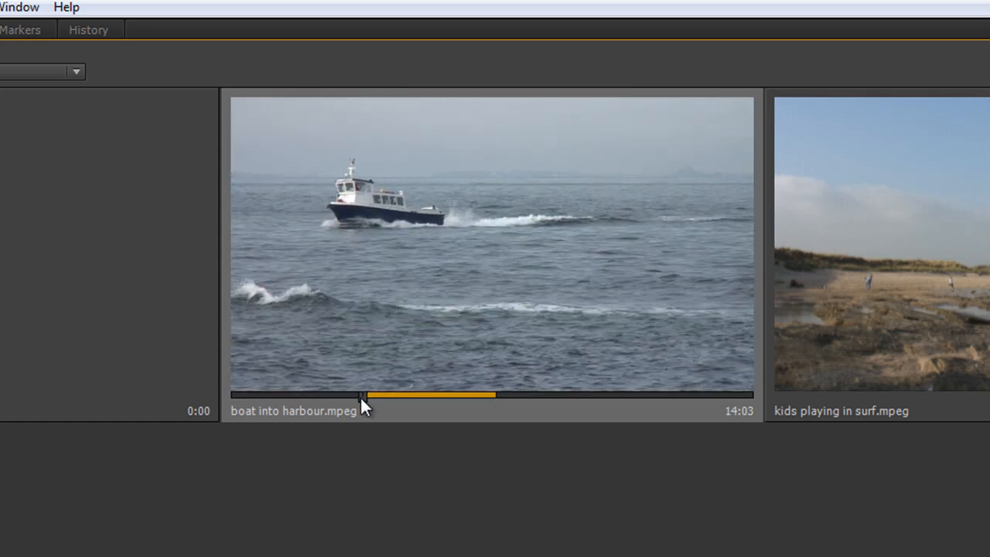
{"action": "mouse_move", "coordinate": [492, 342]}
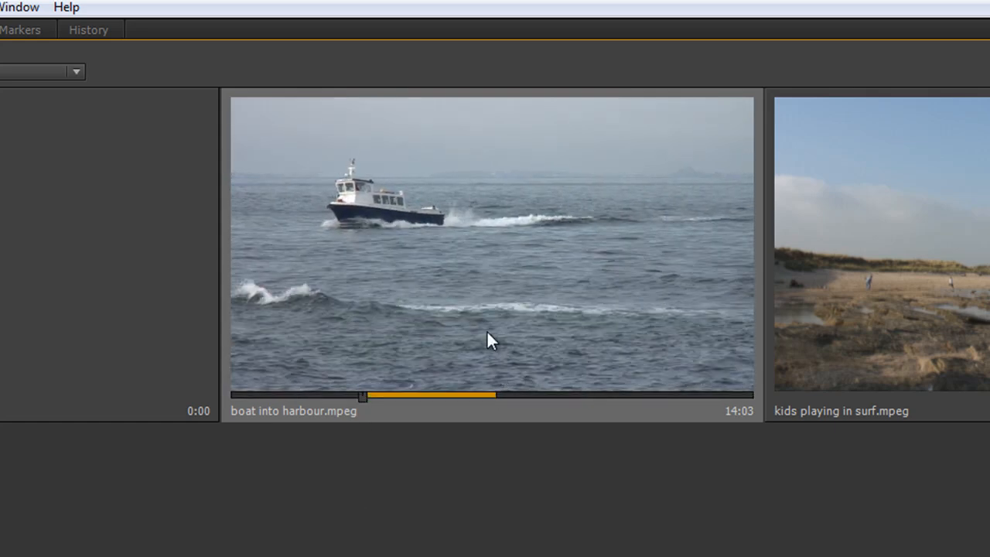
{"action": "mouse_move", "coordinate": [365, 408]}
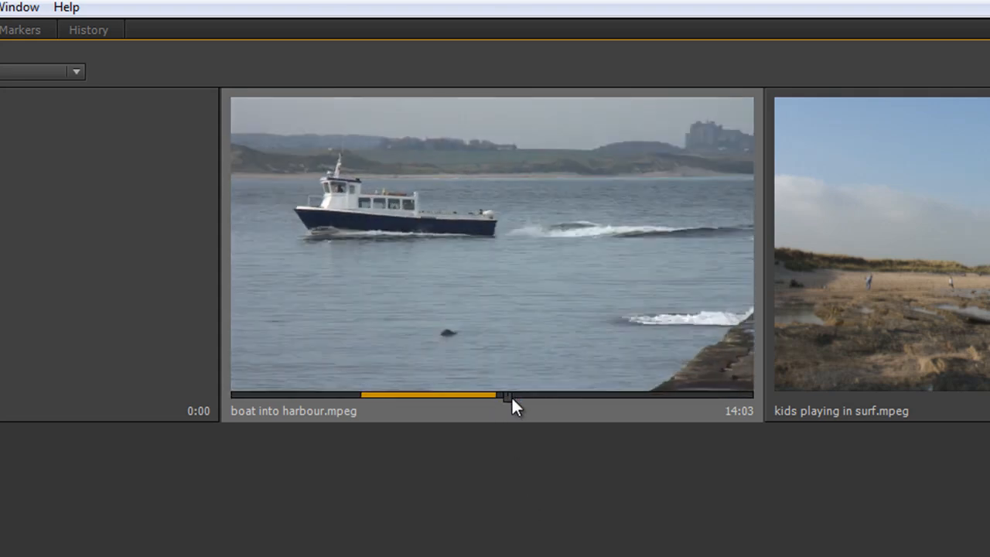
{"action": "left_click_drag", "start_coordinate": [507, 395], "coordinate": [557, 394]}
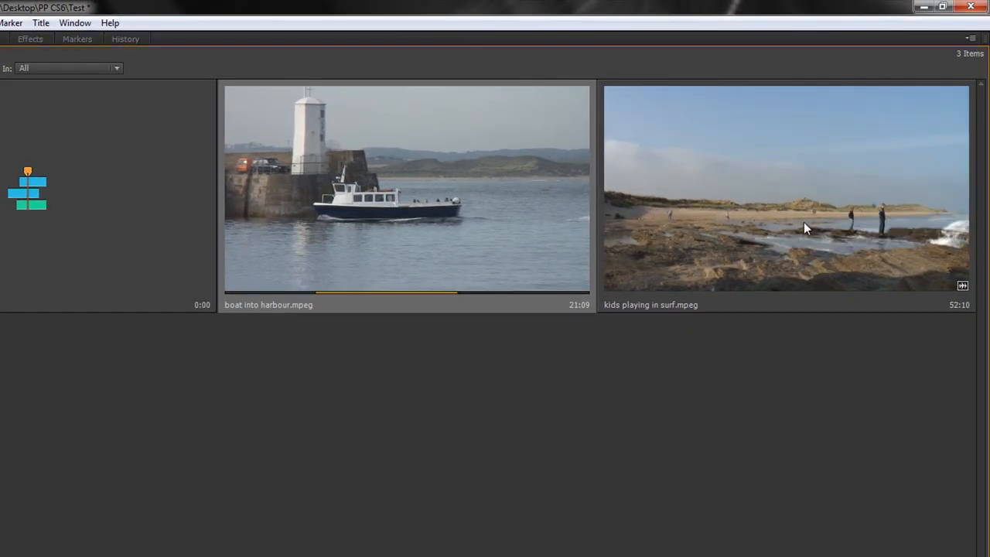
{"action": "left_click_drag", "start_coordinate": [317, 293], "coordinate": [457, 292]}
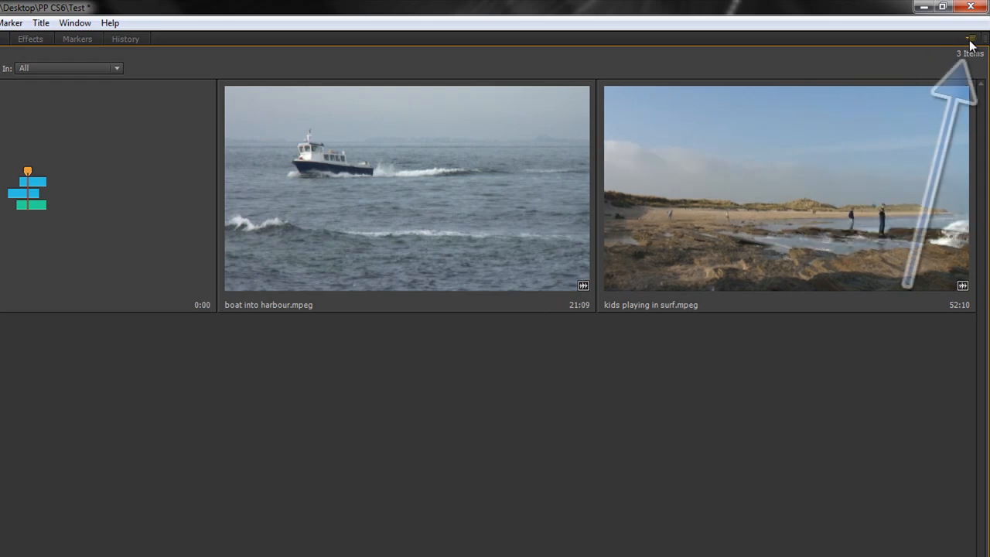
{"action": "left_click", "coordinate": [970, 40]}
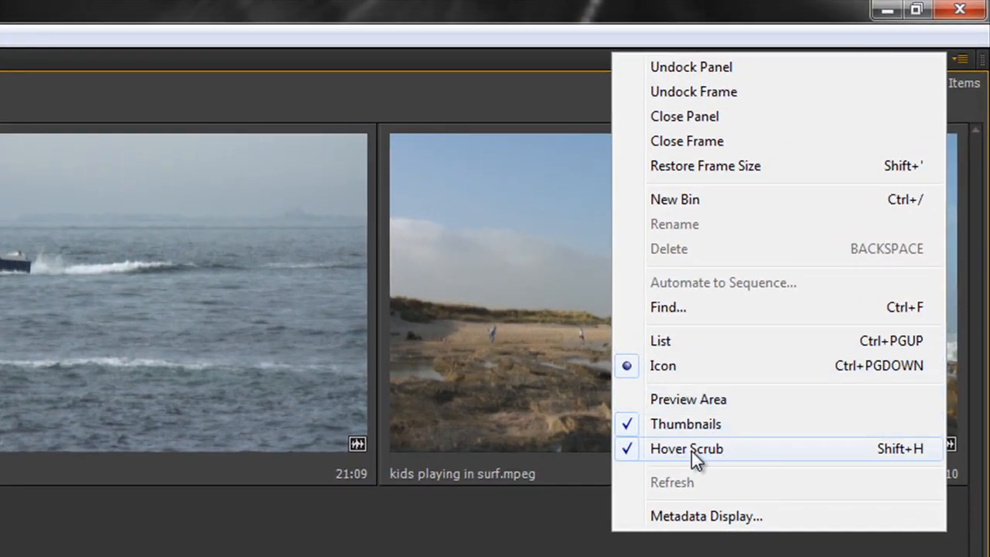
{"action": "left_click", "coordinate": [686, 448]}
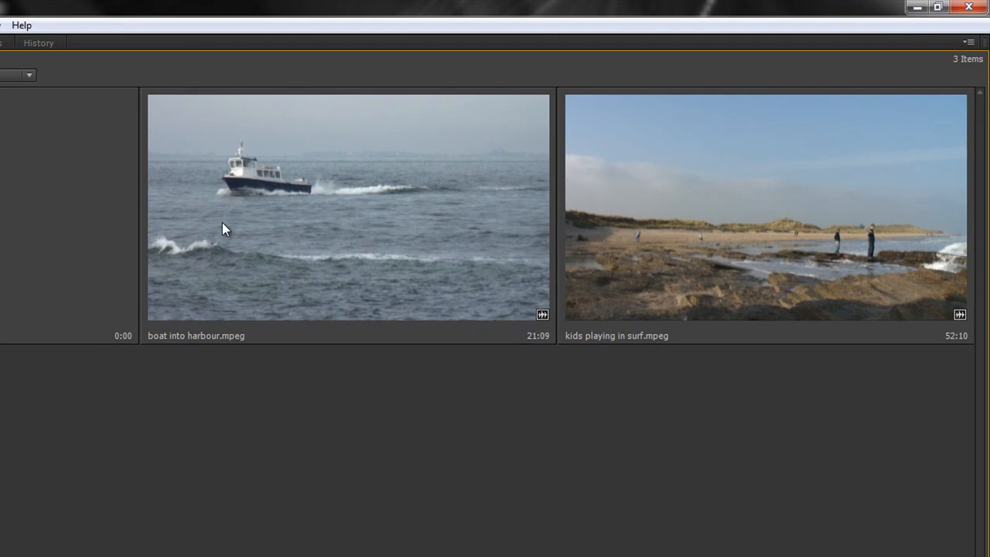
{"action": "mouse_move", "coordinate": [662, 217]}
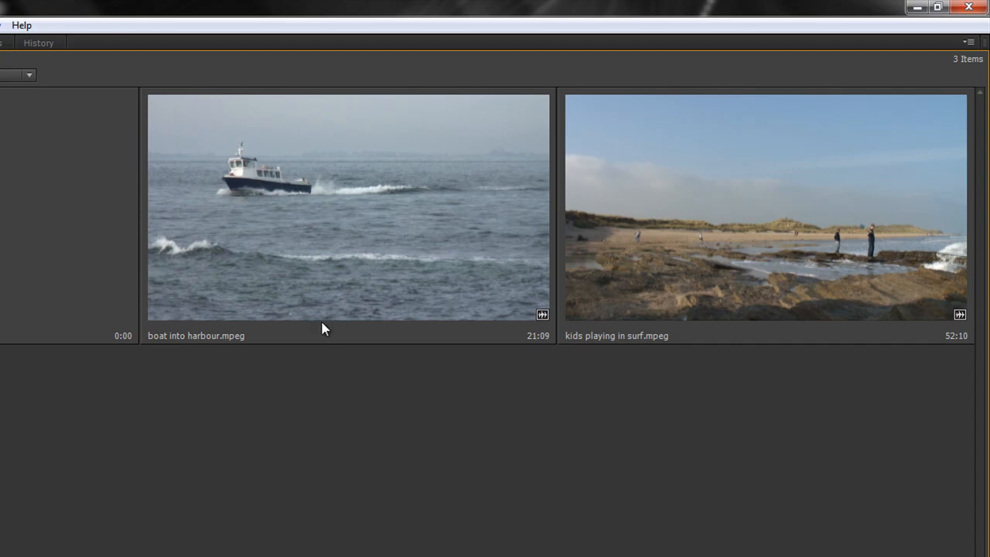
{"action": "mouse_move", "coordinate": [300, 232]}
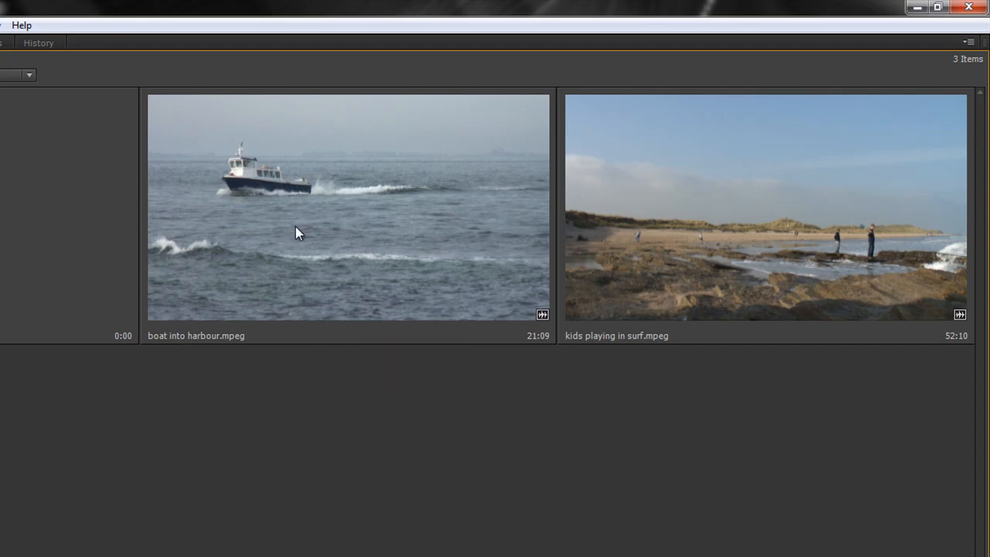
{"action": "mouse_move", "coordinate": [823, 269]}
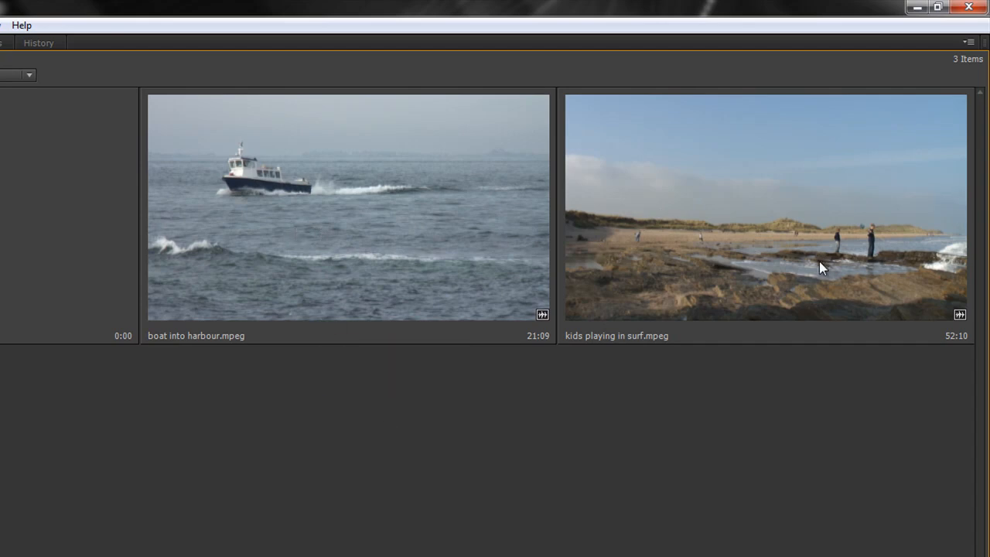
{"action": "mouse_move", "coordinate": [780, 229]}
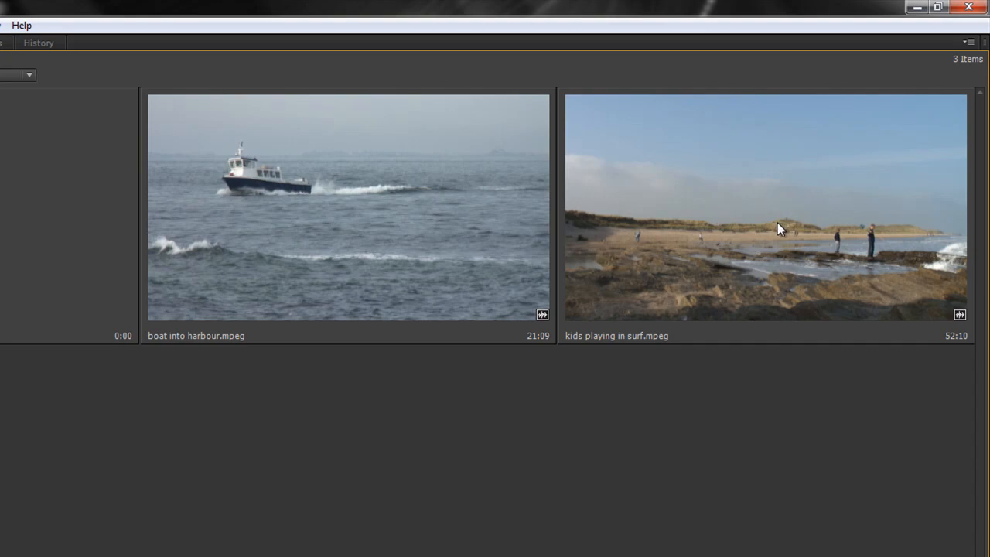
Step: Mark the in-to-out range of the kids playing in surf clip while hover-scrubbing
{"action": "key", "text": "shift"}
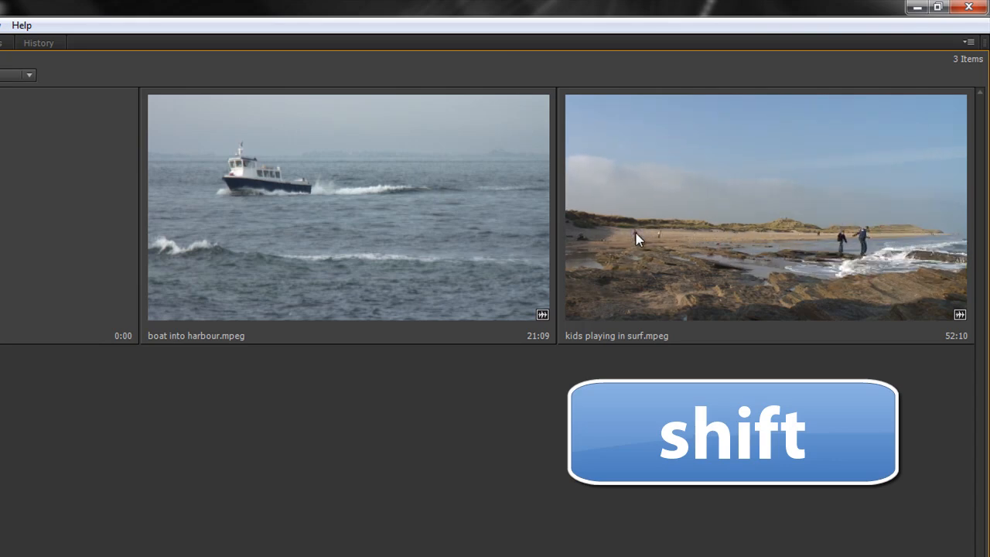
{"action": "key", "text": "shift"}
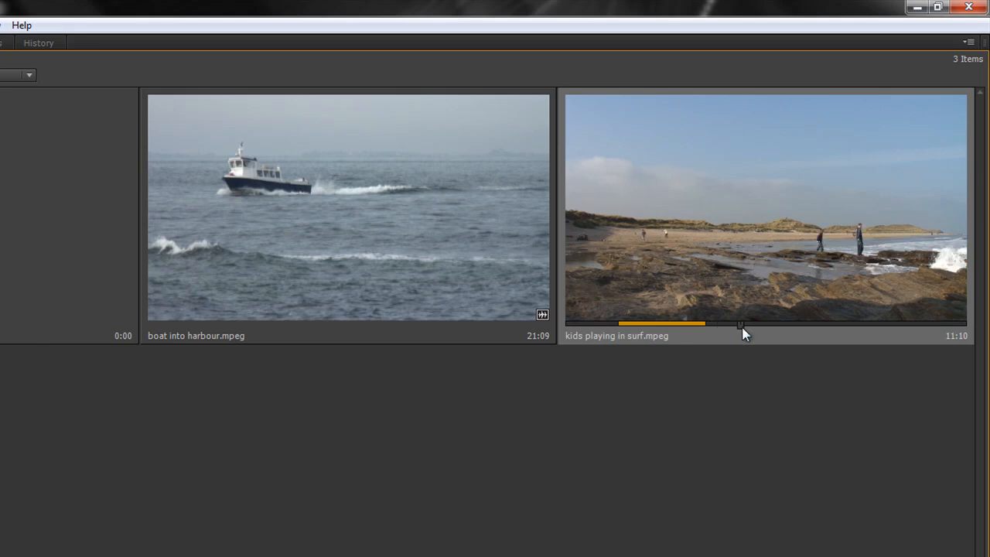
{"action": "mouse_move", "coordinate": [756, 334]}
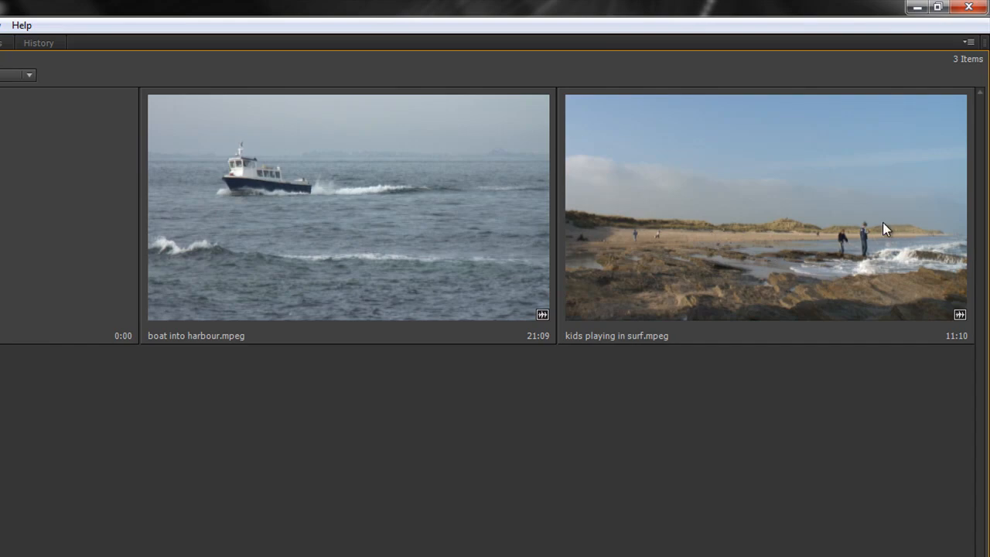
{"action": "mouse_move", "coordinate": [735, 229]}
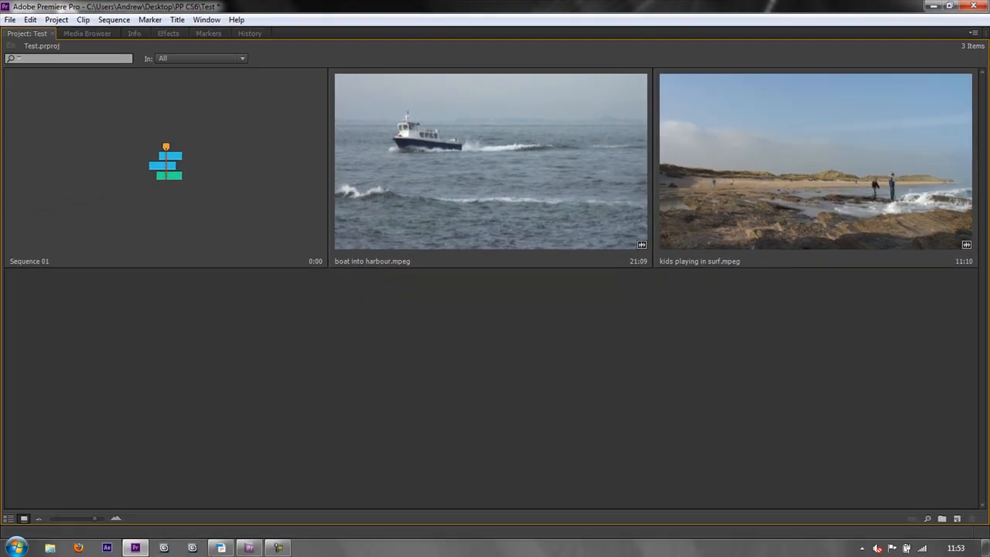
{"action": "mouse_move", "coordinate": [9, 519]}
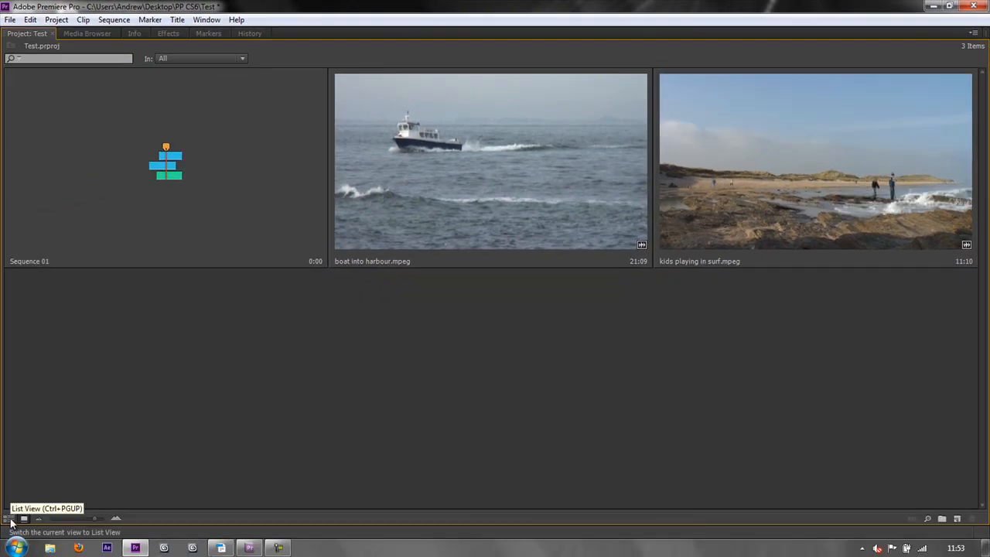
Step: Show the project items as a list with Video In/Out Point columns, then back to thumbnails
{"action": "key", "text": "shift+\\"}
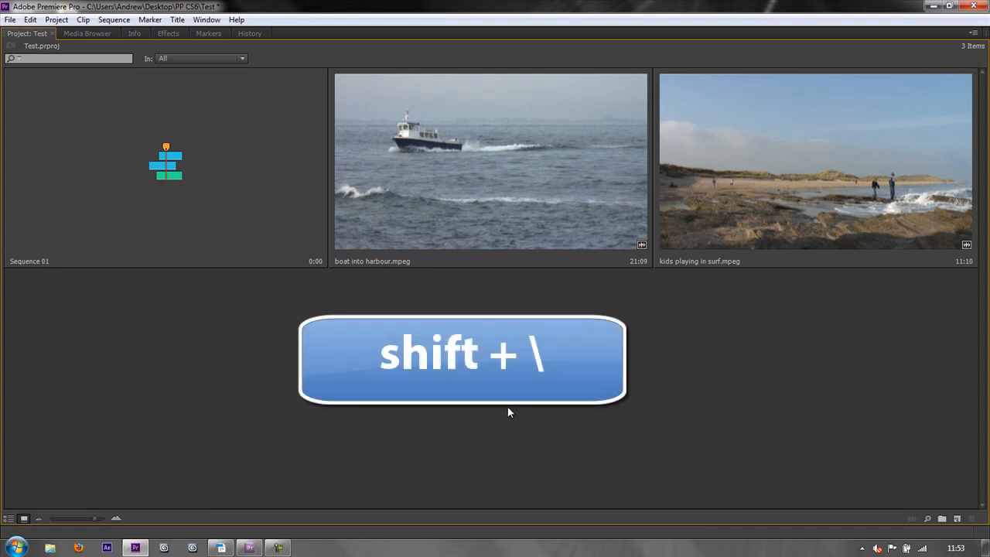
{"action": "key", "text": "shift+\\"}
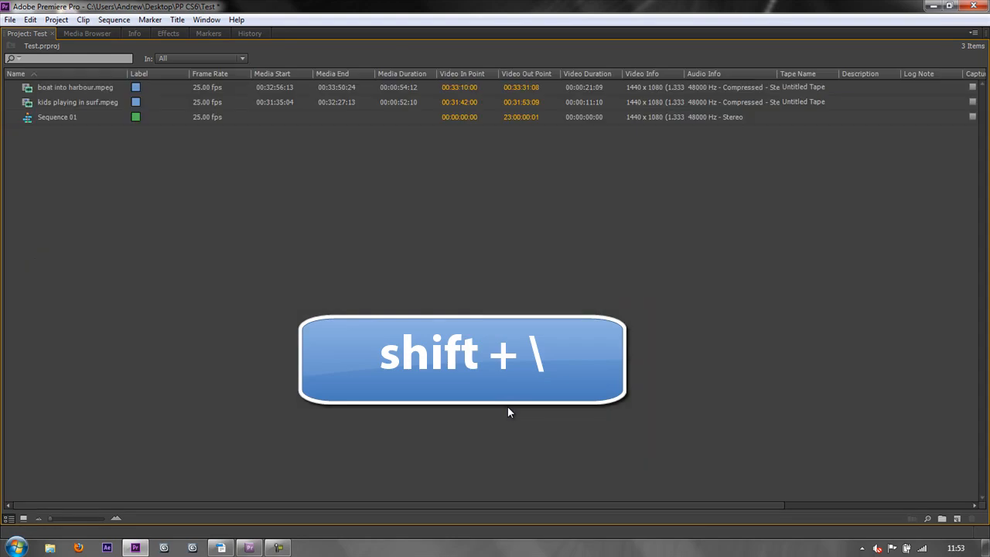
{"action": "key", "text": "shift+\\"}
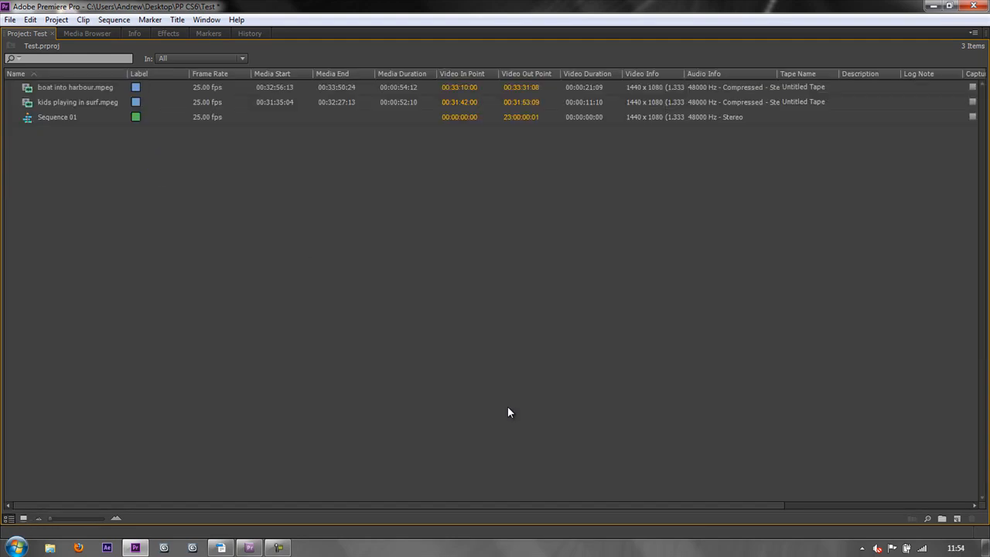
{"action": "left_click", "coordinate": [24, 518]}
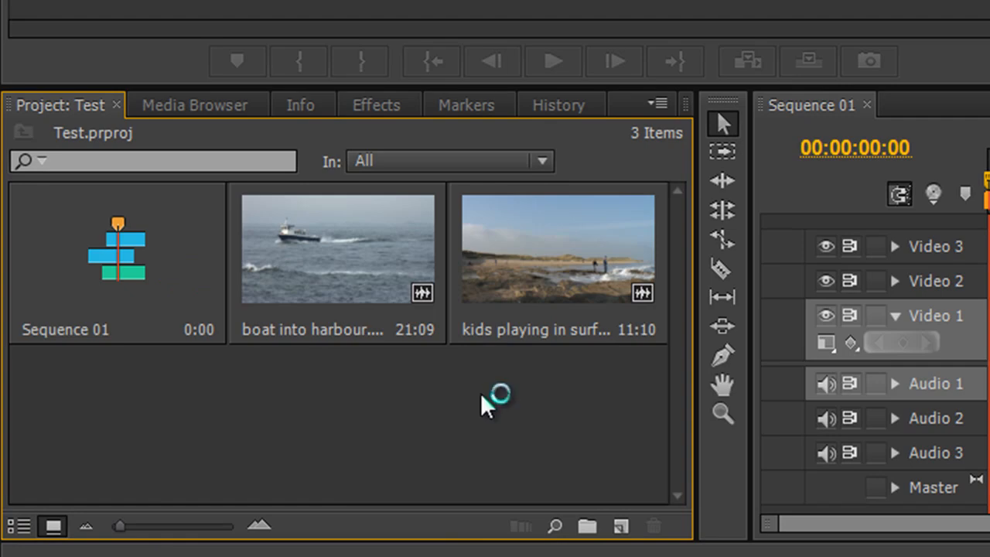
{"action": "mouse_move", "coordinate": [486, 408]}
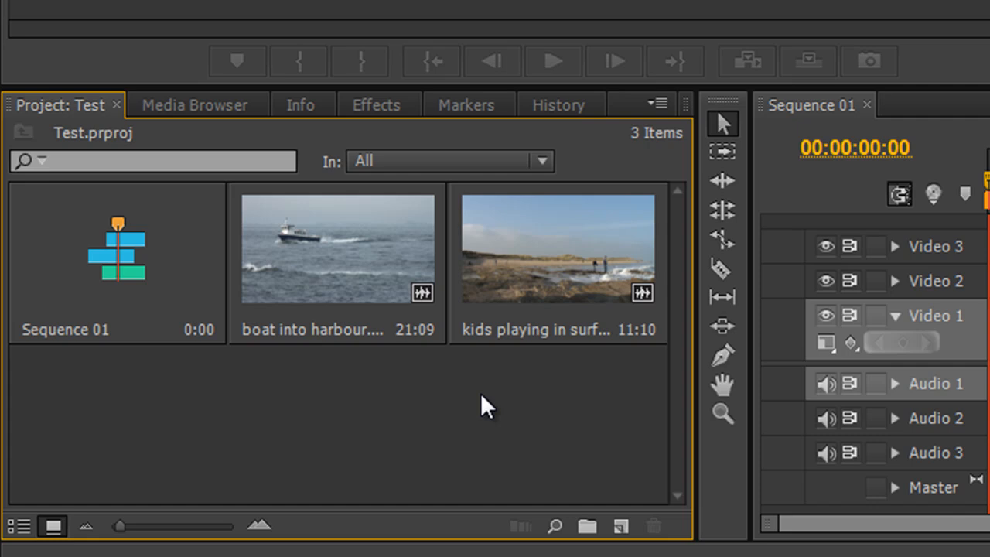
{"action": "mouse_move", "coordinate": [359, 410]}
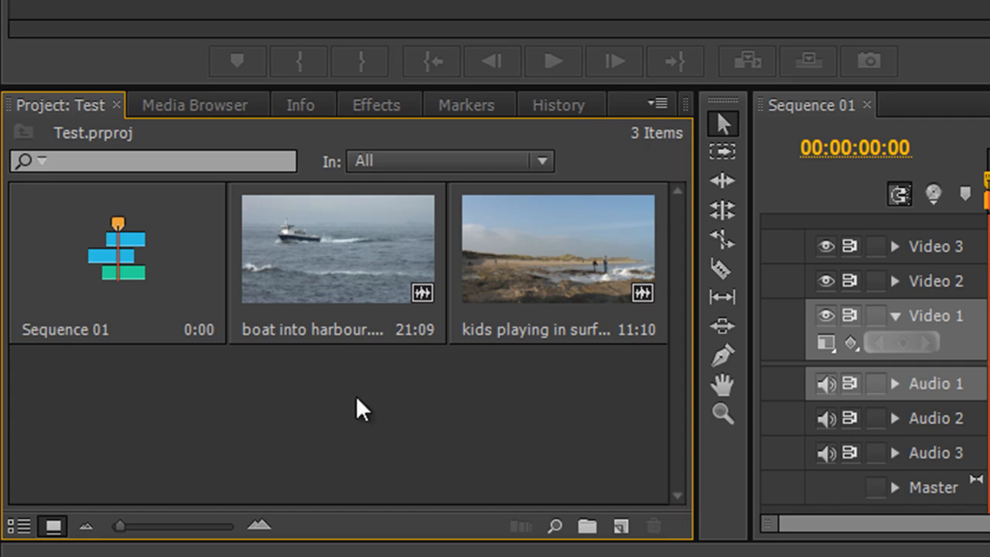
{"action": "mouse_move", "coordinate": [151, 286]}
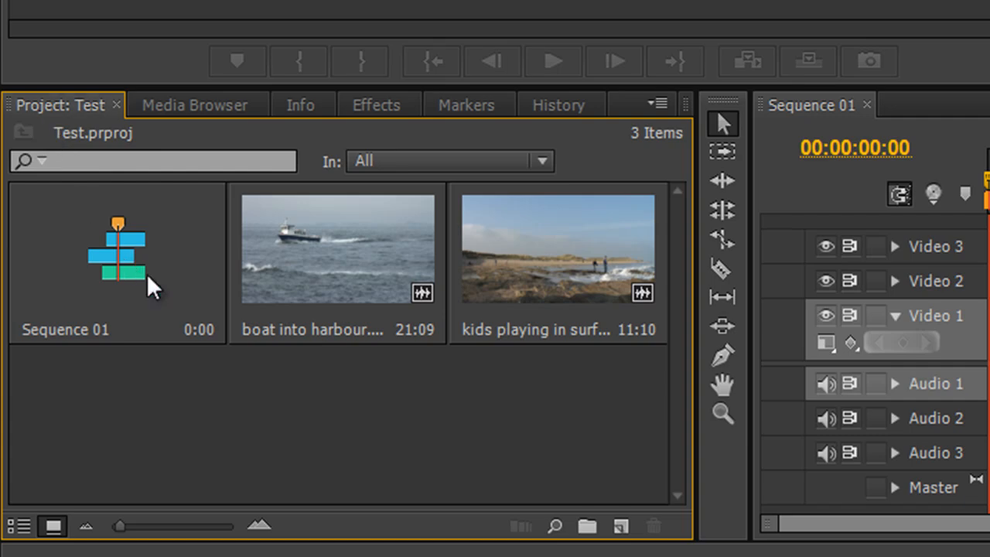
{"action": "mouse_move", "coordinate": [489, 273]}
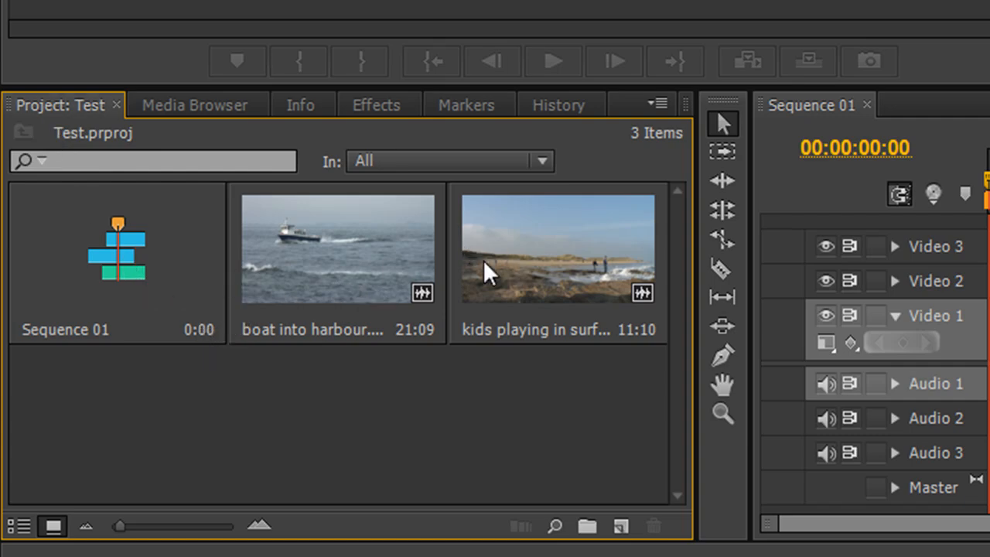
Step: Confirm Hover Scrub is enabled in the Project panel menu
{"action": "left_click", "coordinate": [657, 104]}
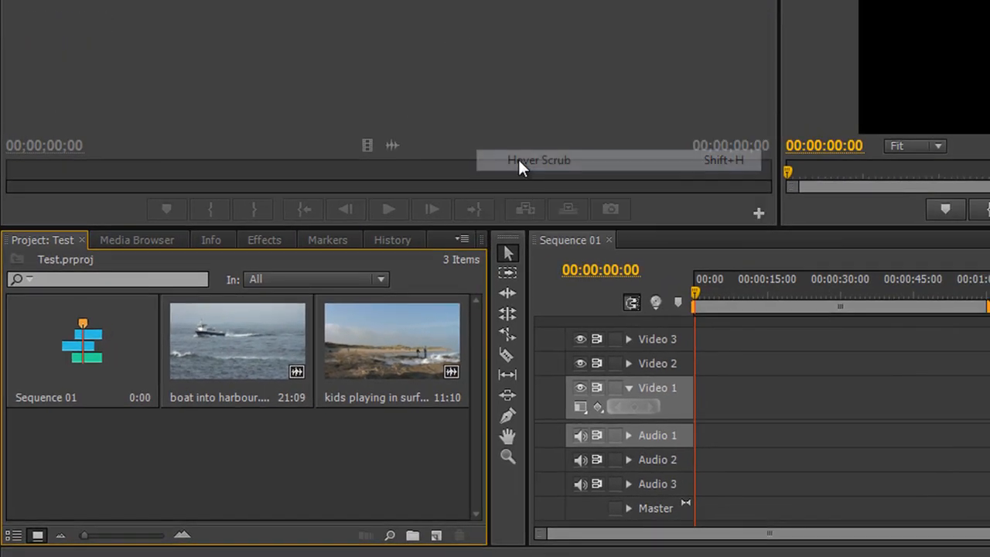
{"action": "mouse_move", "coordinate": [394, 373]}
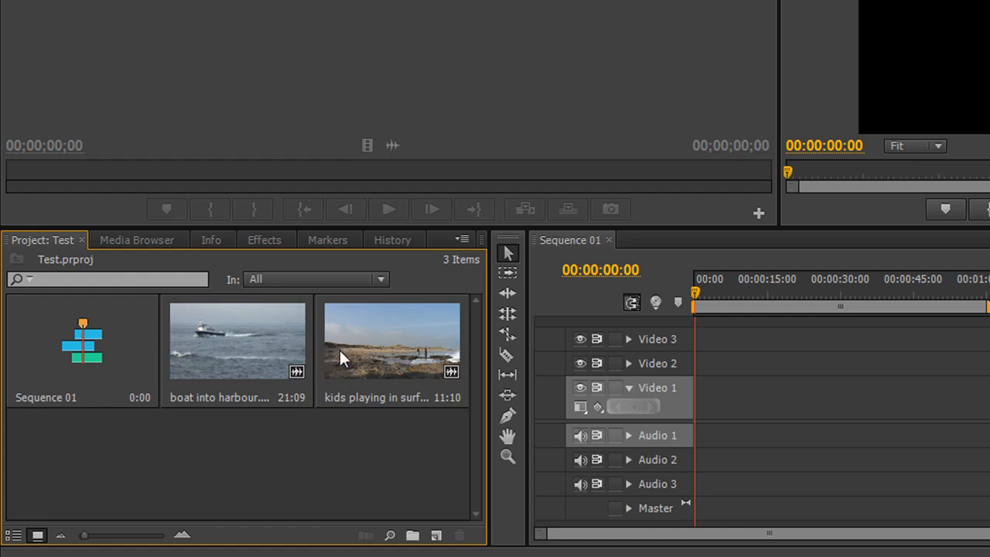
{"action": "mouse_move", "coordinate": [309, 508]}
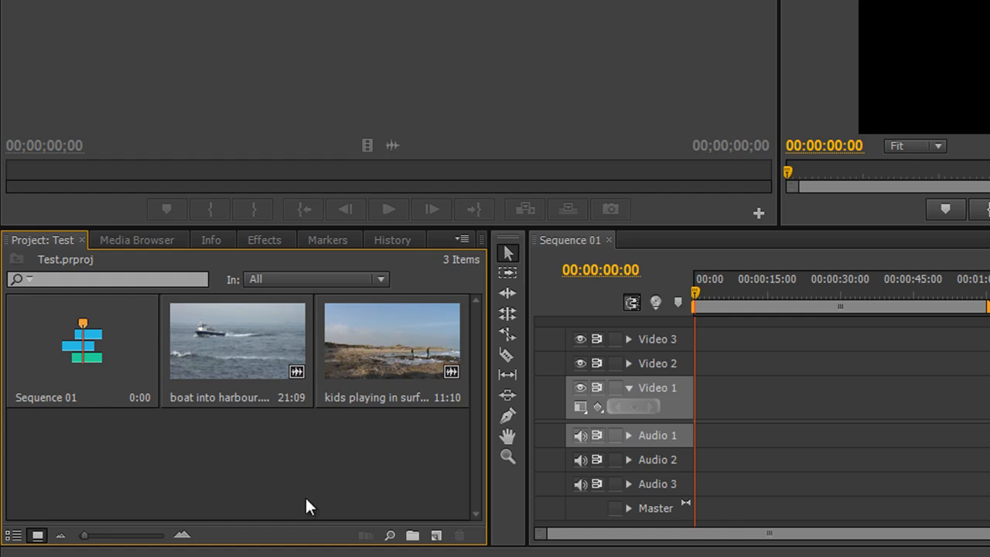
{"action": "mouse_move", "coordinate": [241, 411]}
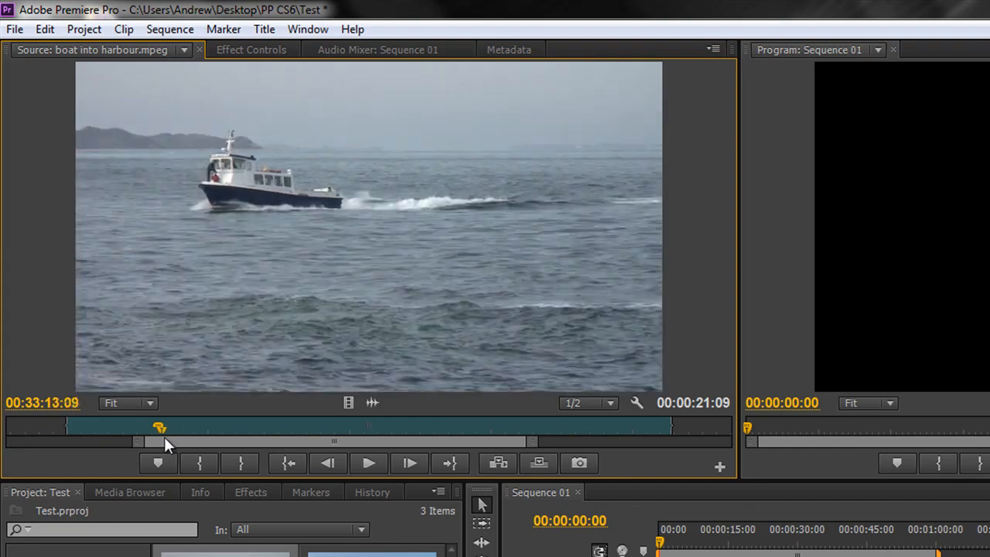
Step: Adjust the boat into harbour clip's marked range in the Source Monitor to 16:23
{"action": "left_click_drag", "start_coordinate": [158, 427], "coordinate": [669, 430]}
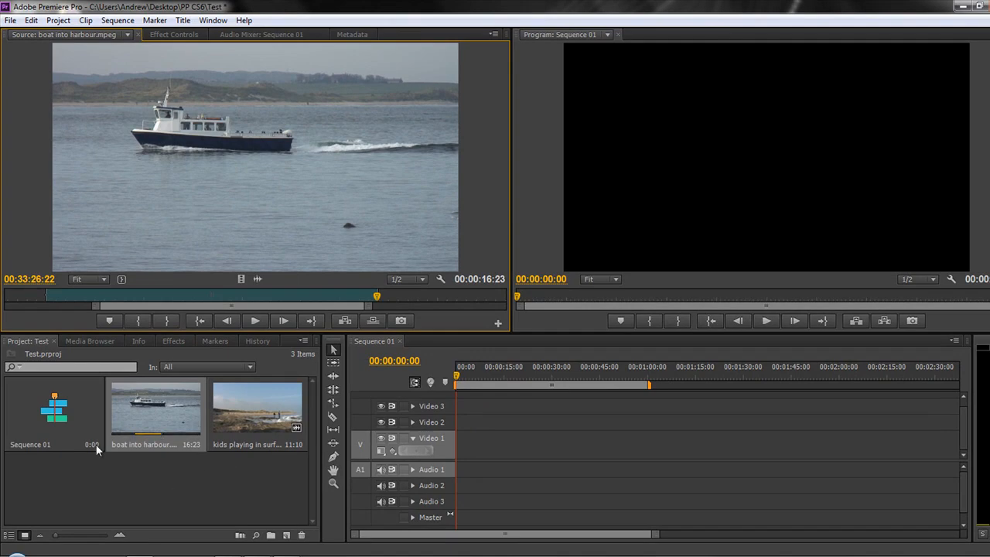
{"action": "mouse_move", "coordinate": [139, 509]}
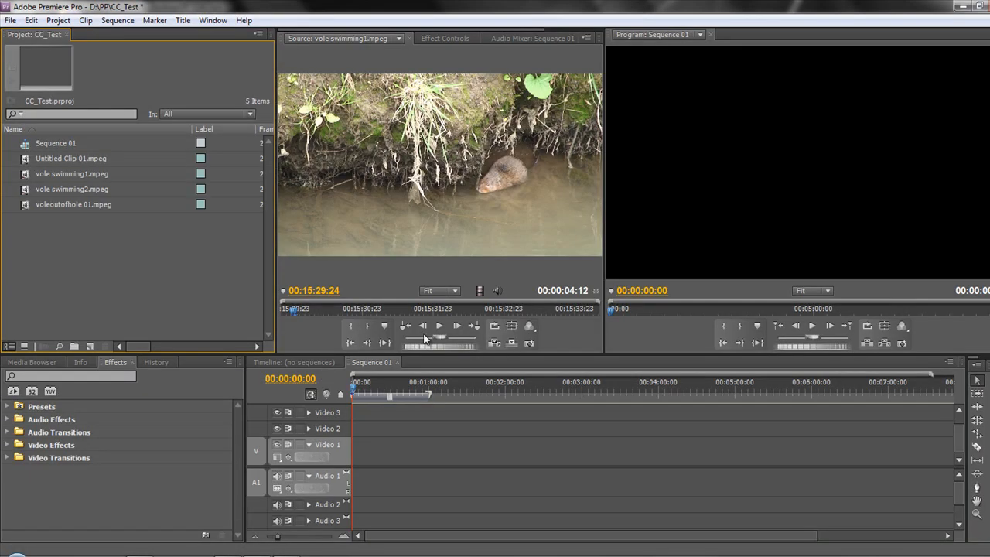
{"action": "mouse_move", "coordinate": [393, 353]}
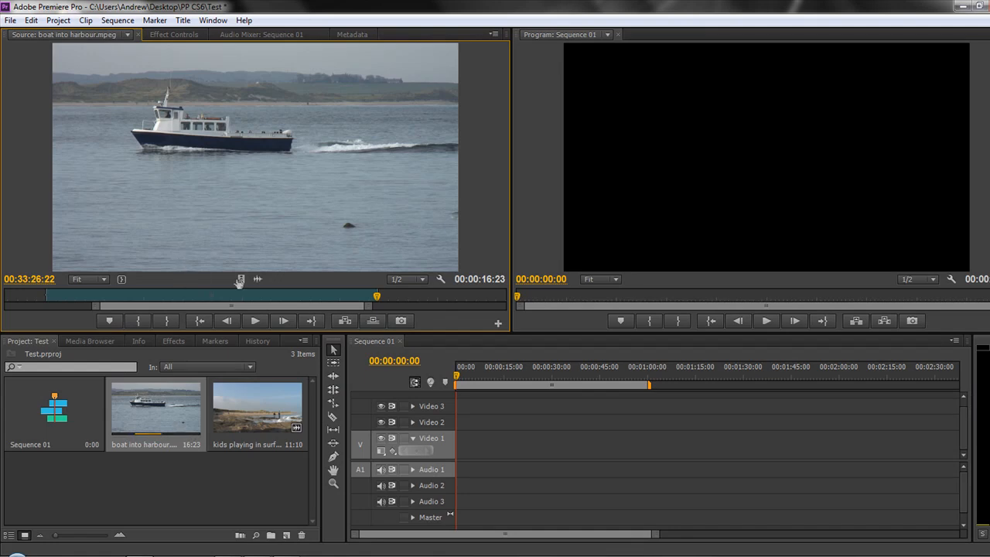
{"action": "mouse_move", "coordinate": [240, 279]}
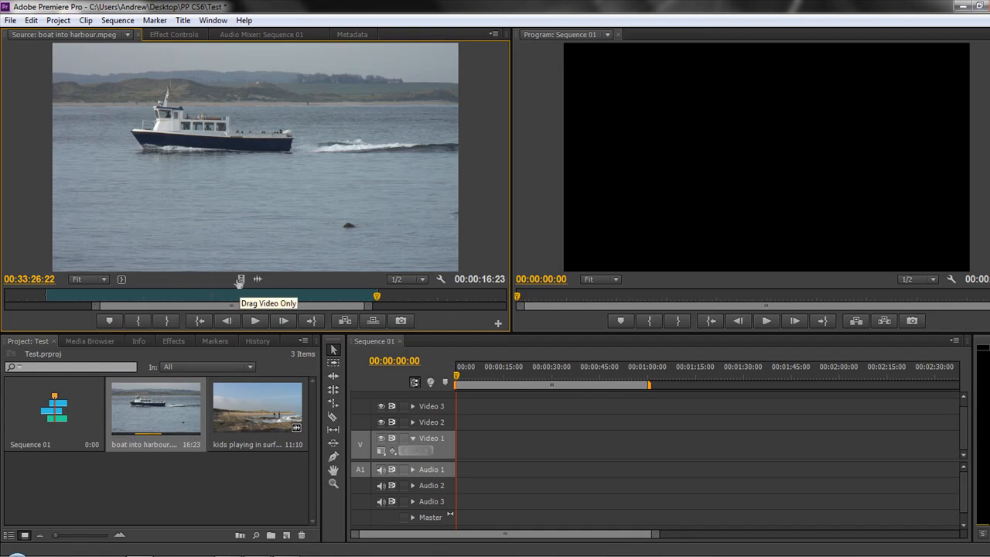